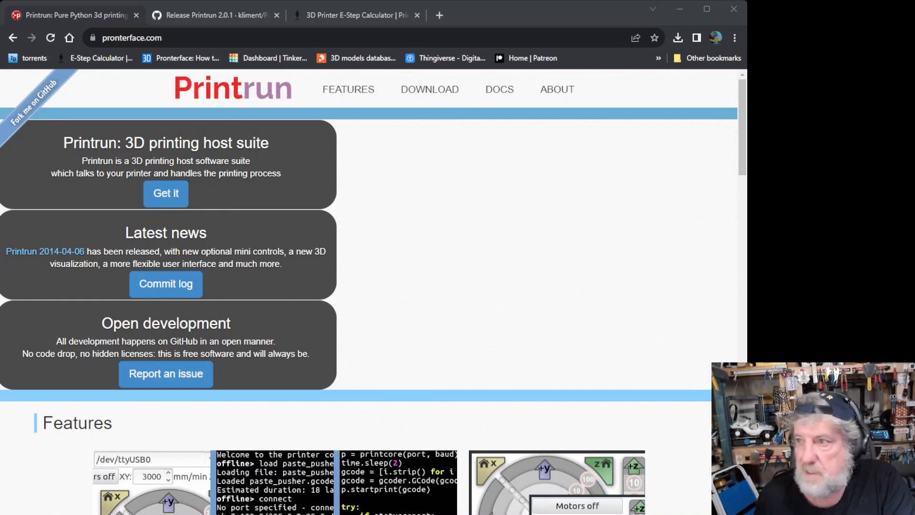
pyautogui.moveTo(429, 89)
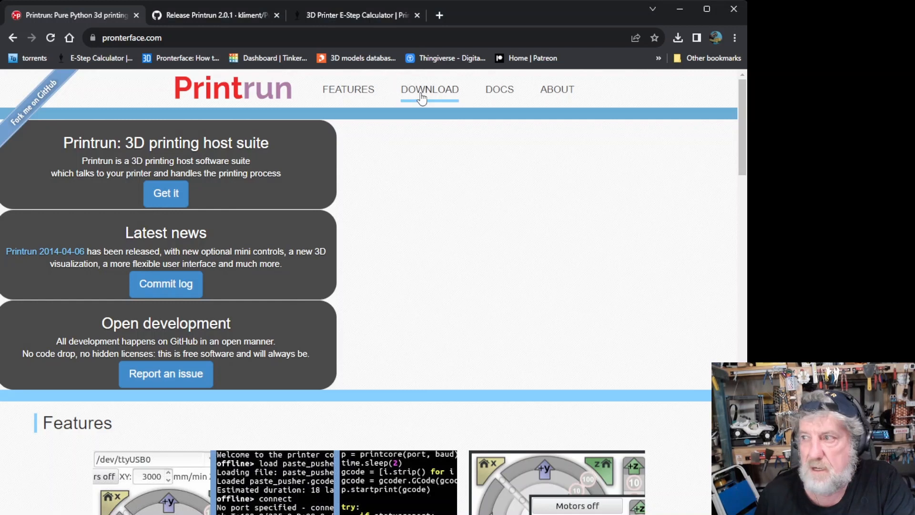
# - Scroll to the Download section listing the Git repository, latest release and binaries
pyautogui.scroll(-3)
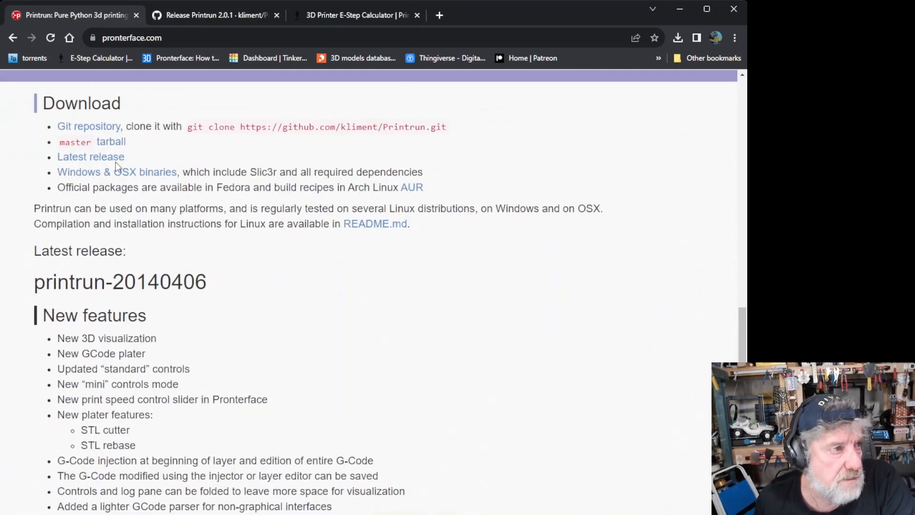
pyautogui.moveTo(91, 156)
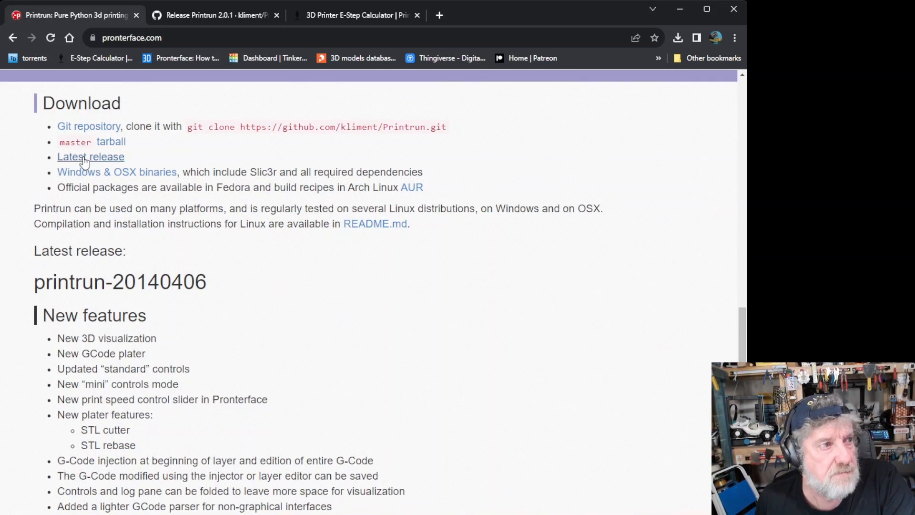
# - From the Printrun 2.0.1 release assets, download printrun-2.0.1_windows_x64_py3.10.zip
pyautogui.click(90, 156)
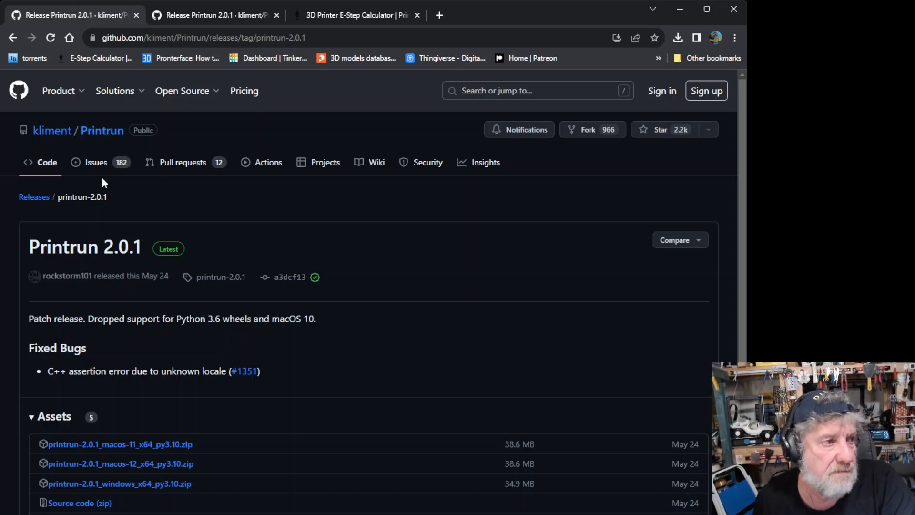
pyautogui.scroll(-3)
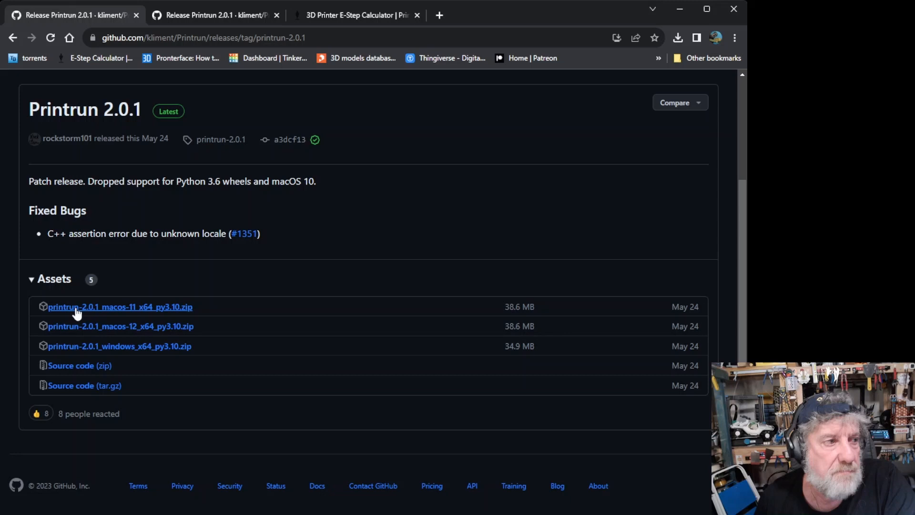
pyautogui.moveTo(111, 349)
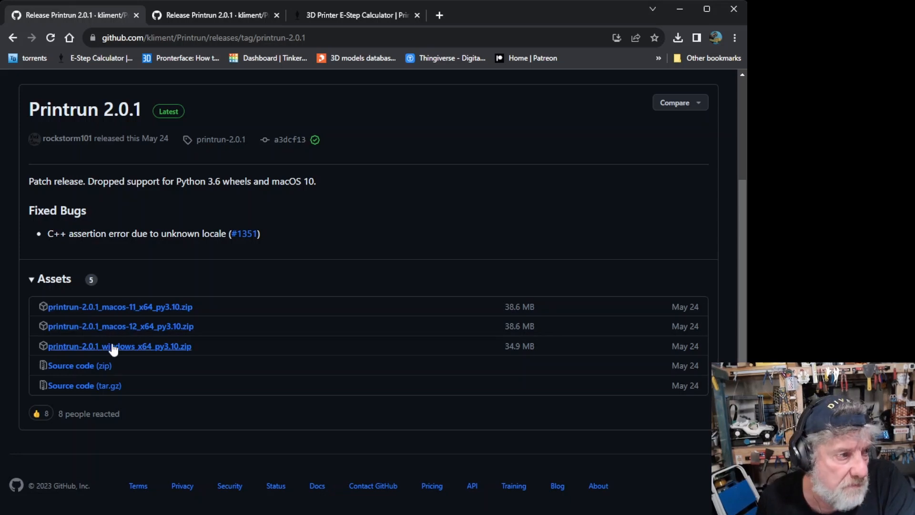
pyautogui.click(120, 346)
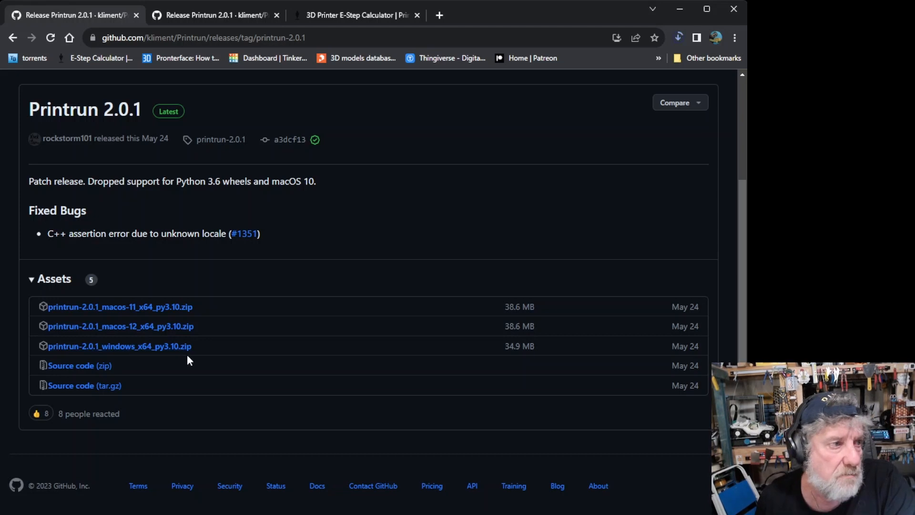
pyautogui.moveTo(238, 335)
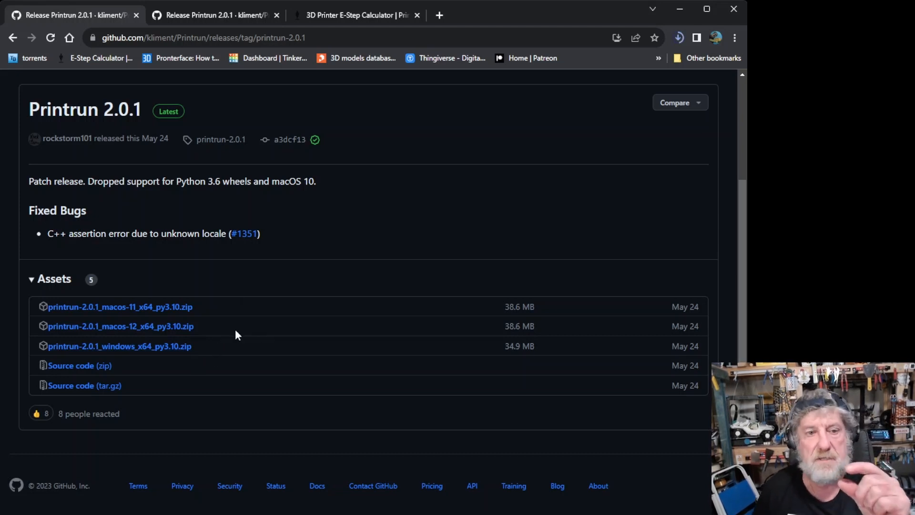
pyautogui.moveTo(201, 318)
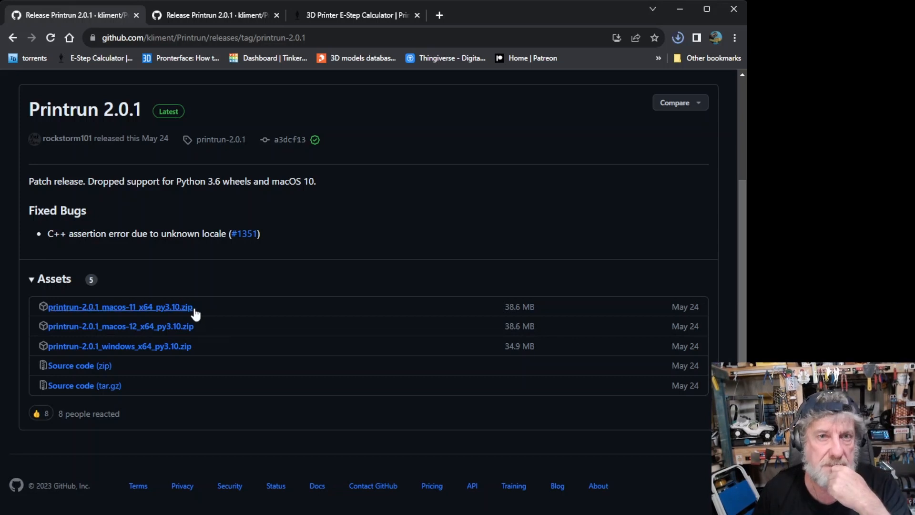
pyautogui.moveTo(187, 332)
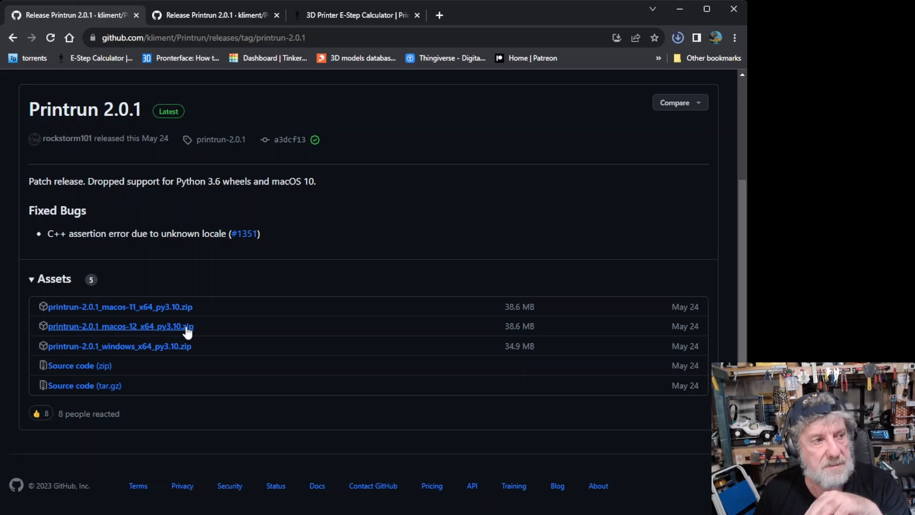
pyautogui.moveTo(186, 339)
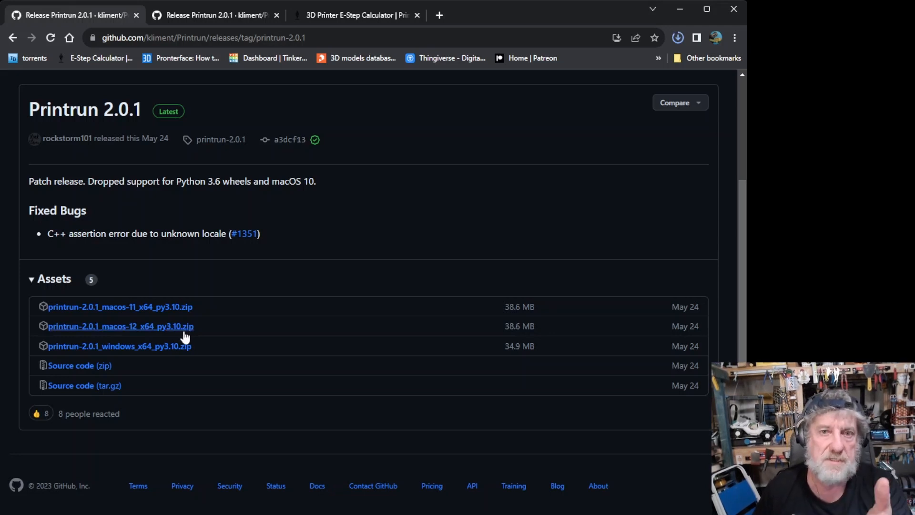
pyautogui.moveTo(186, 365)
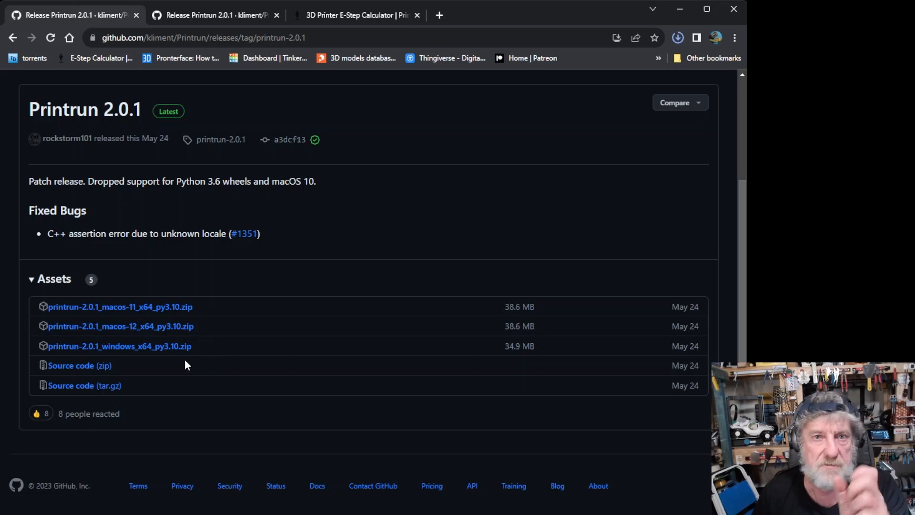
pyautogui.moveTo(226, 170)
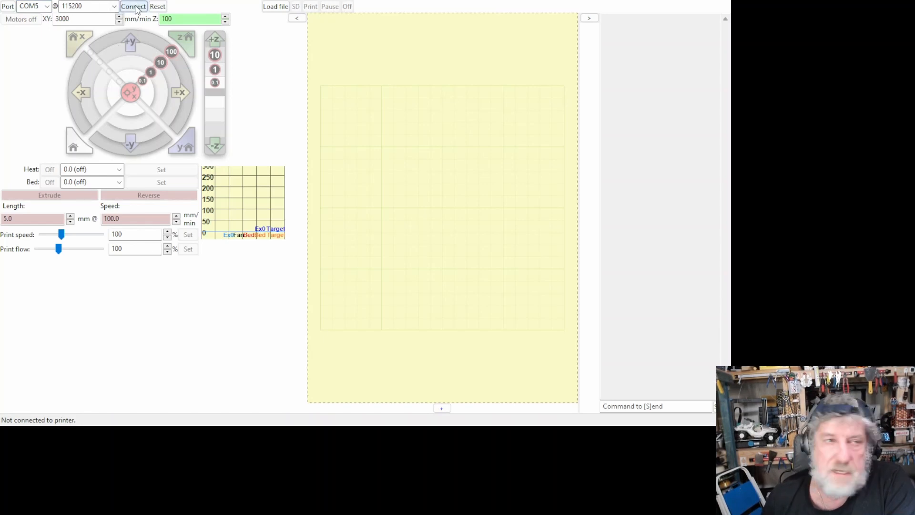
# - Connect to the printer on COM5 at 115200 baud so it reports online
pyautogui.click(134, 6)
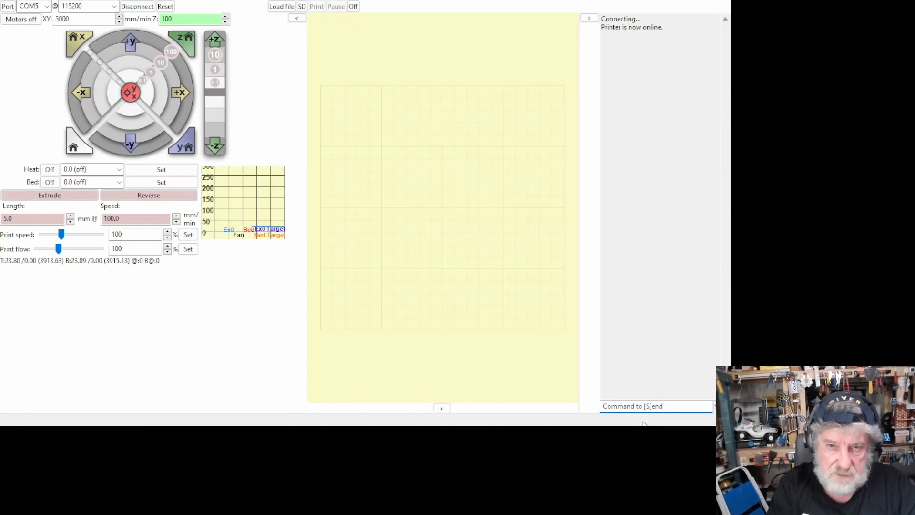
# - Send M503 so the printer reports its settings, including extruder steps E390
pyautogui.write('m')
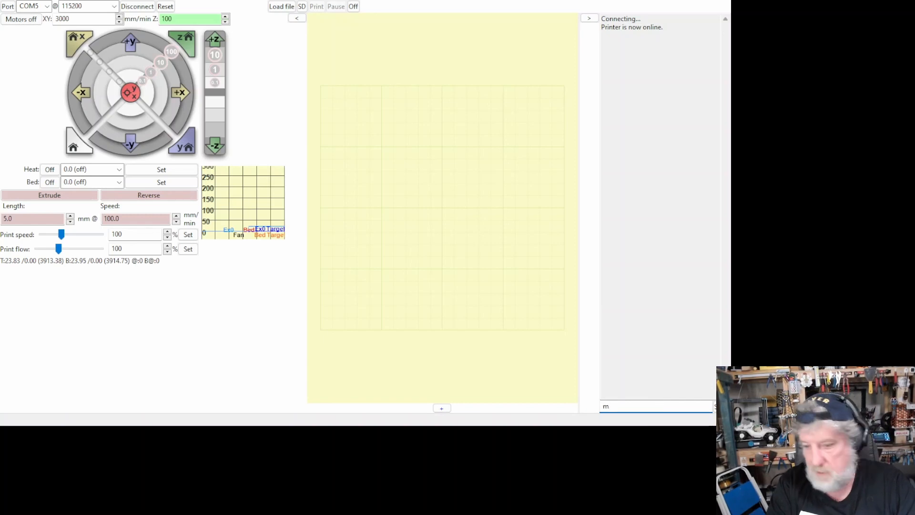
pyautogui.write('5')
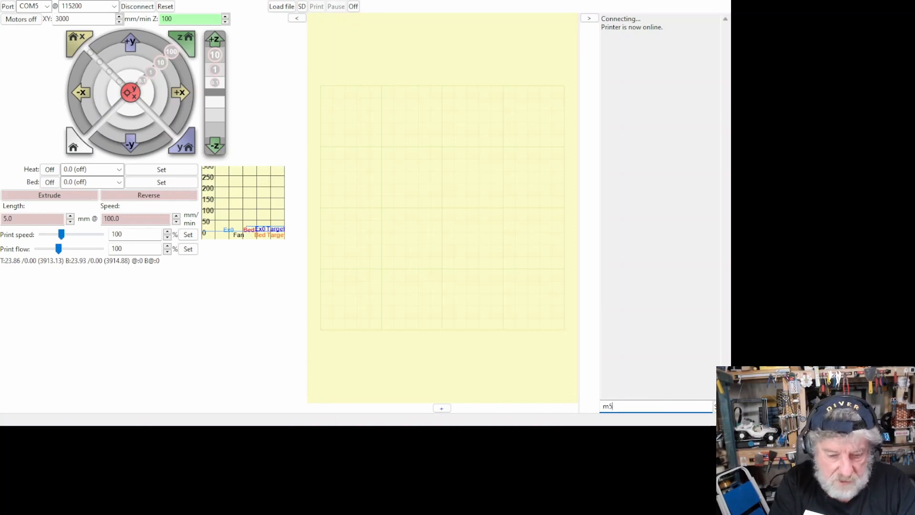
pyautogui.write('03')
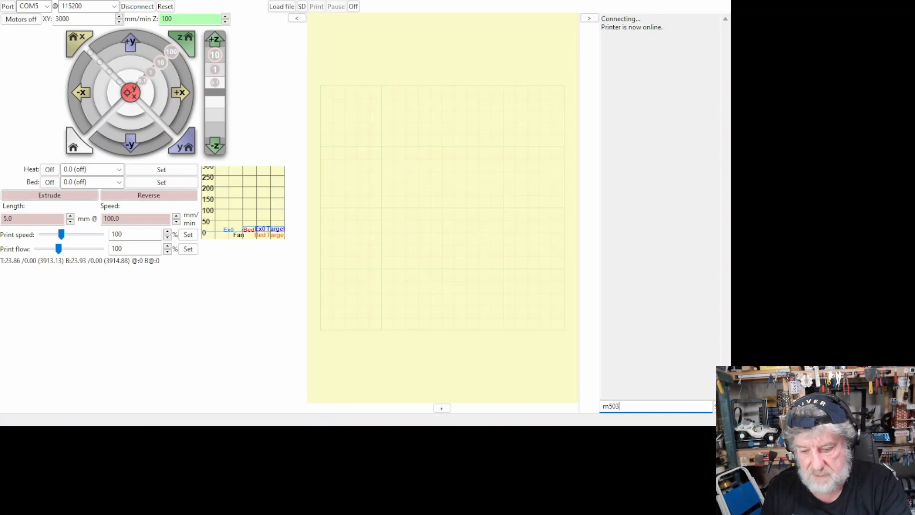
pyautogui.press('Return')
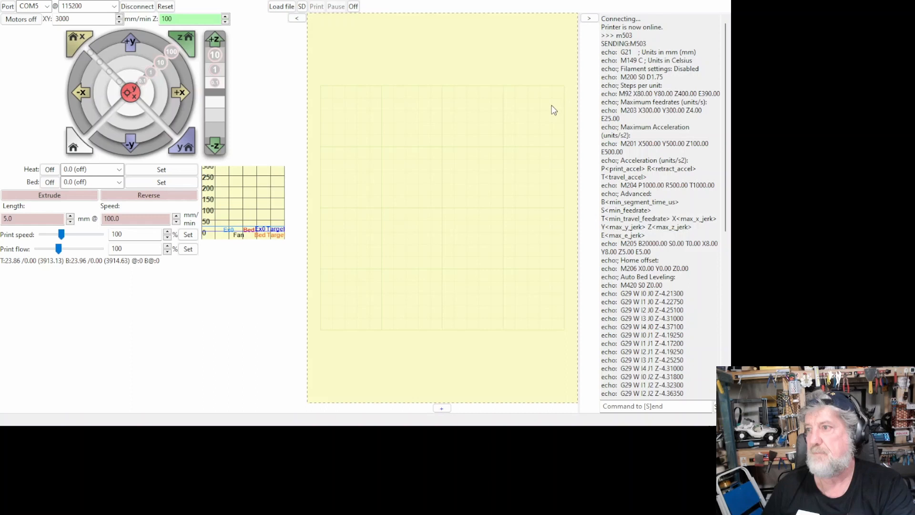
pyautogui.moveTo(569, 227)
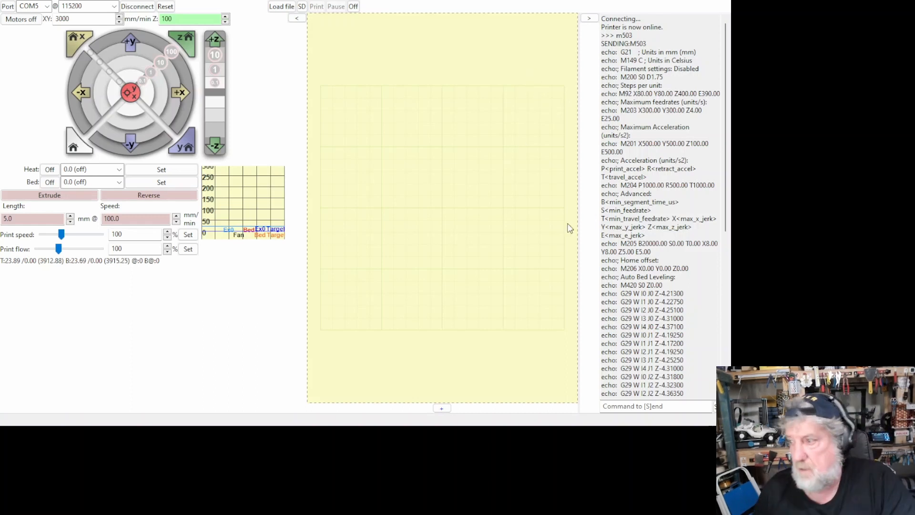
pyautogui.moveTo(532, 253)
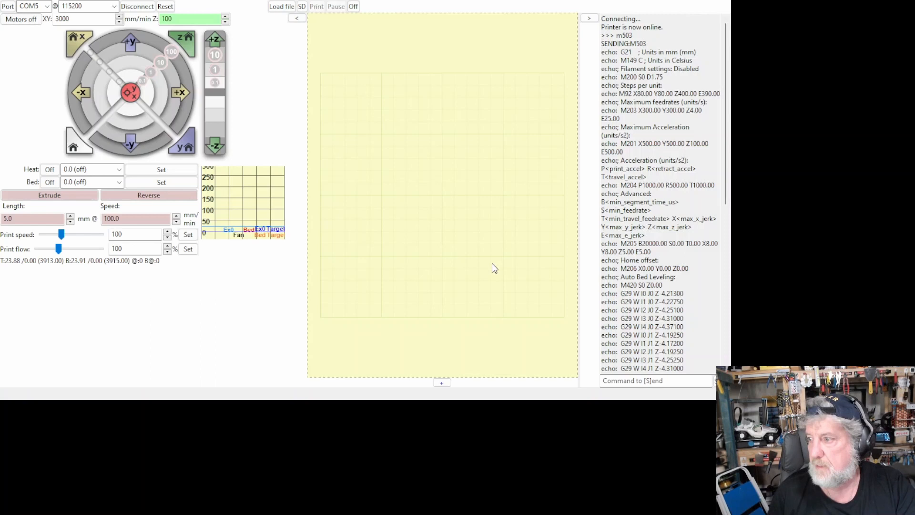
# - Enter the extrusion command G1 E100 F100 to feed 100 mm of filament
pyautogui.write('G1 E100 F100')
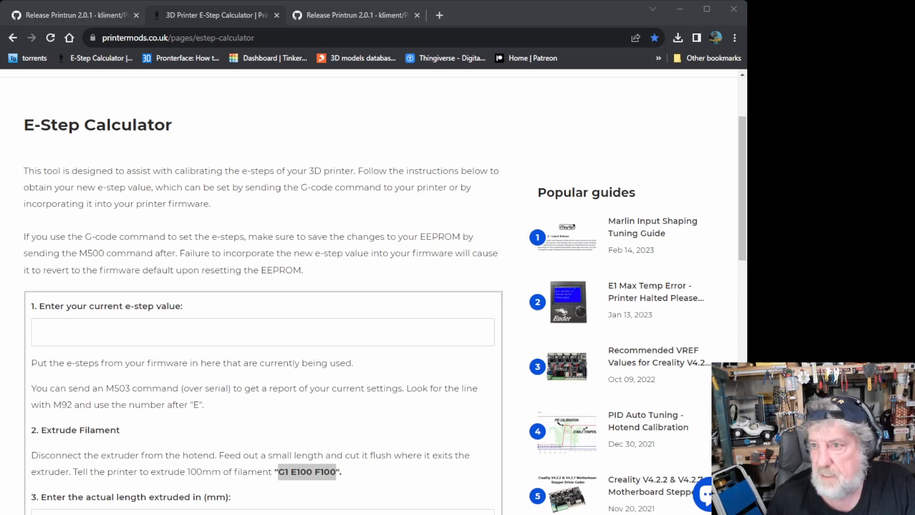
# - Enter current e-steps 350 and trial length 105, then set actual extruded length to 95 mm
pyautogui.scroll(-3)
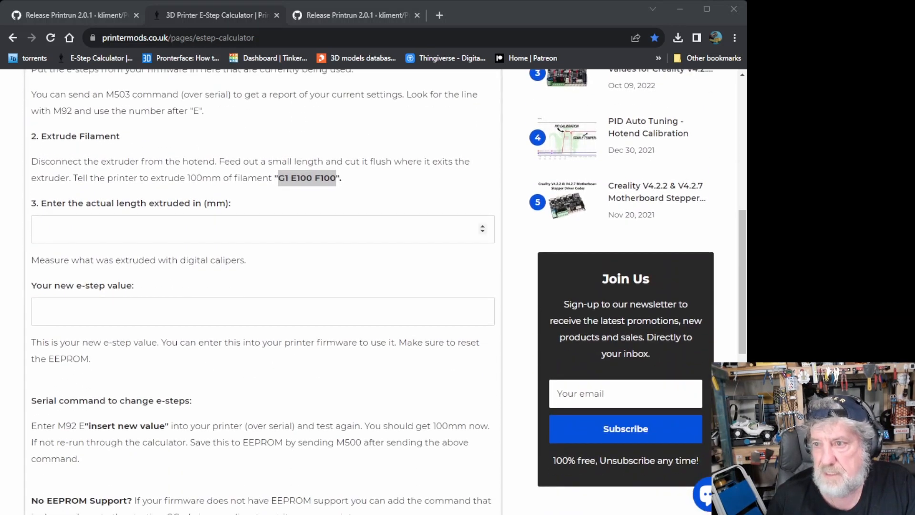
pyautogui.scroll(3)
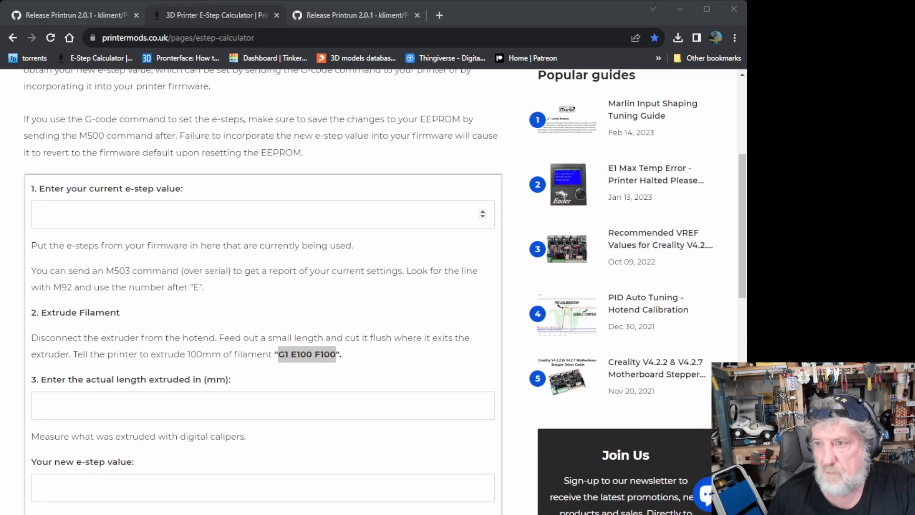
pyautogui.click(261, 214)
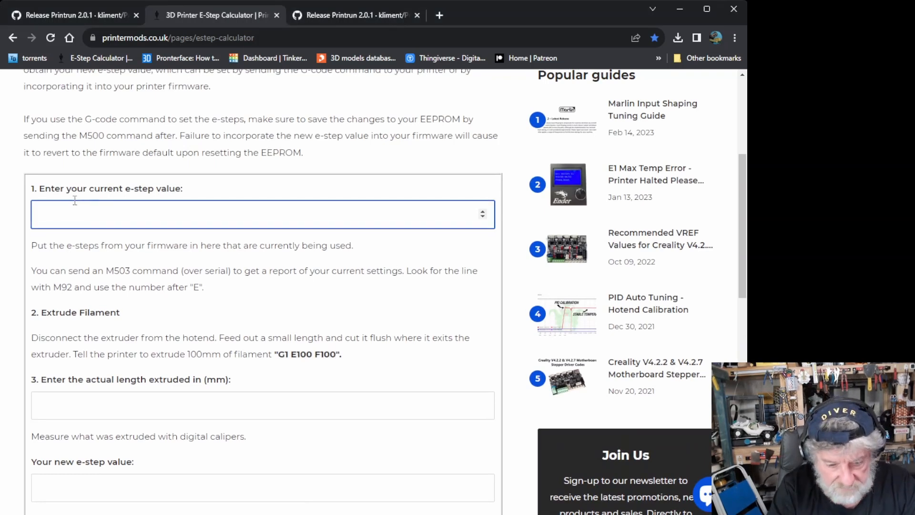
pyautogui.write('350')
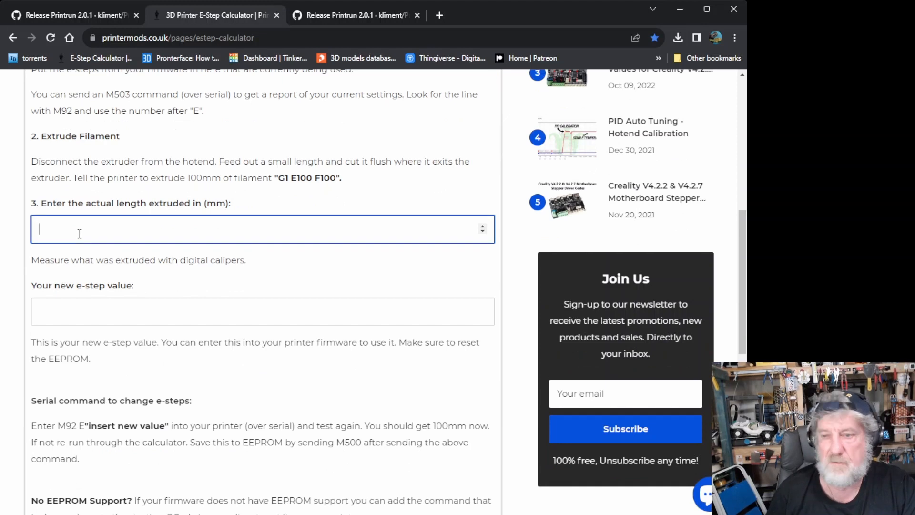
pyautogui.write('10')
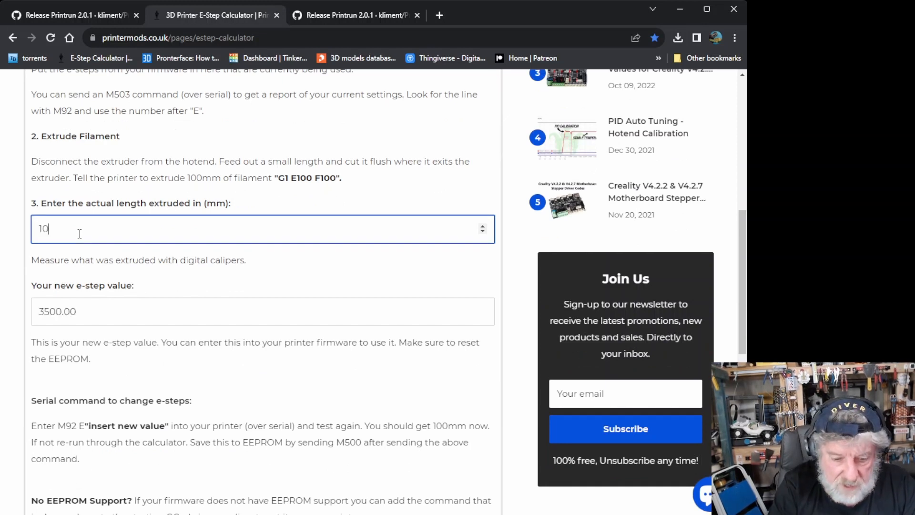
pyautogui.write('5')
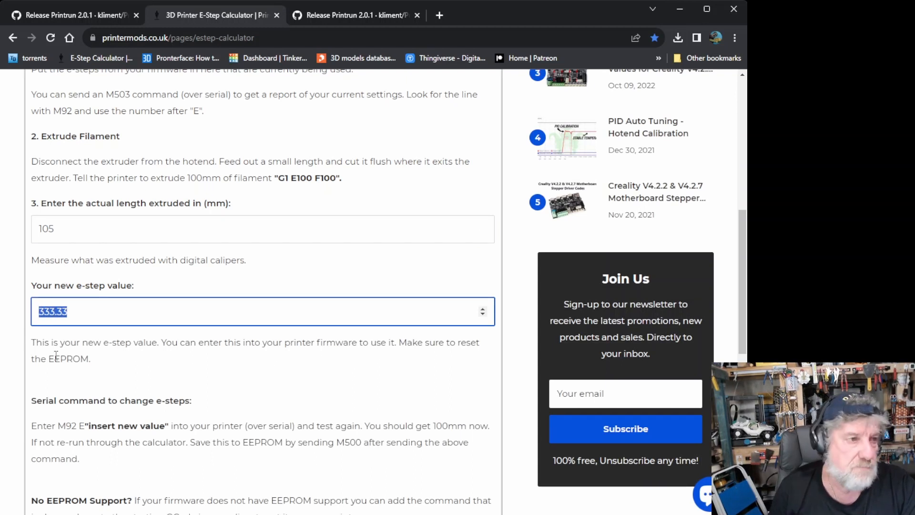
pyautogui.moveTo(41, 277)
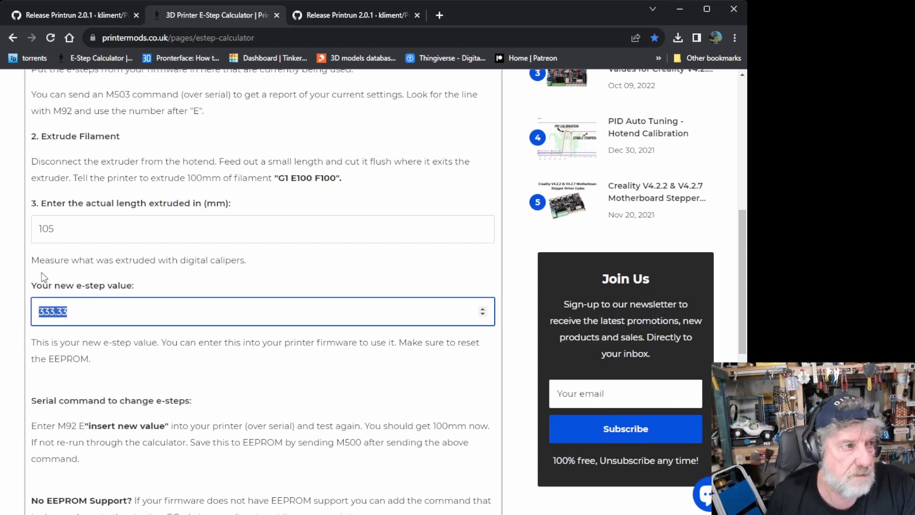
pyautogui.moveTo(58, 249)
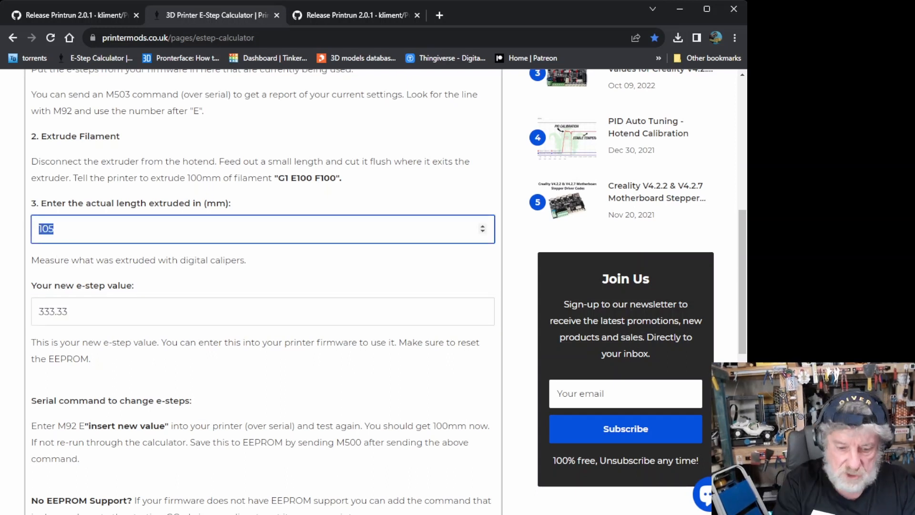
pyautogui.write('95')
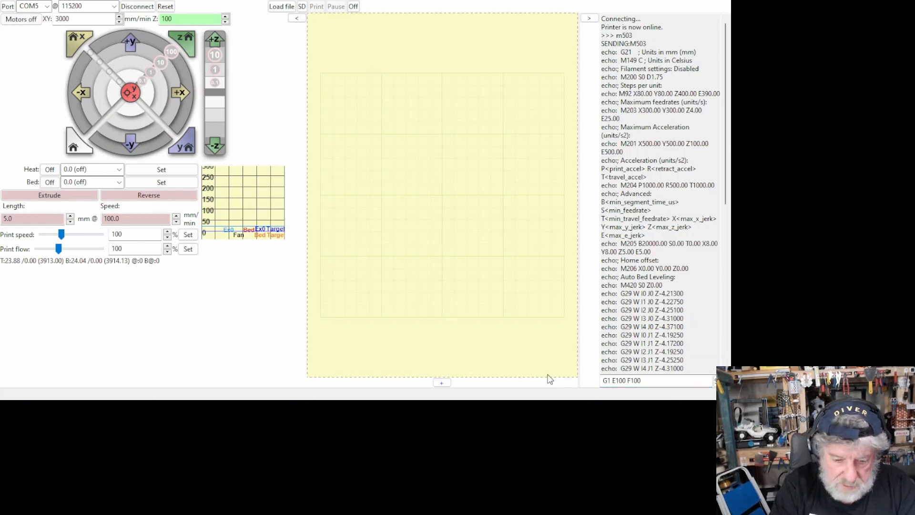
pyautogui.moveTo(514, 338)
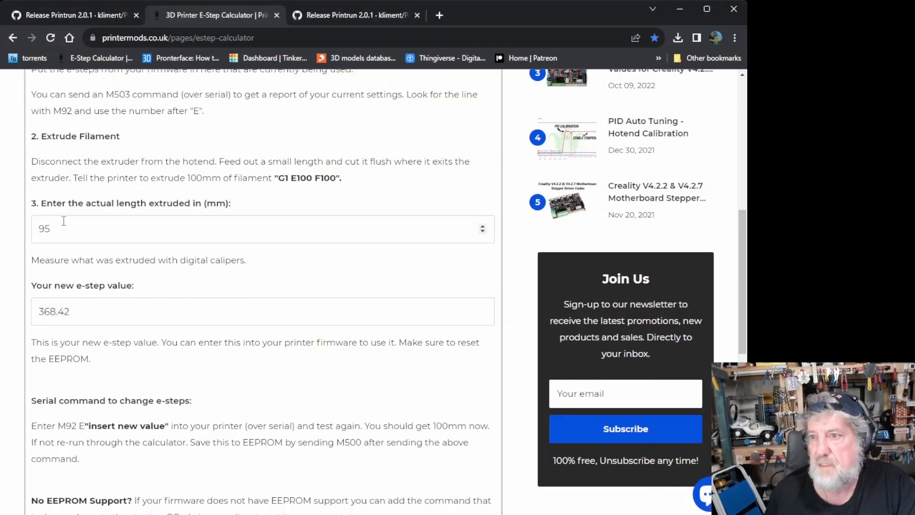
# - Review the serial command for changing e-steps and select the new value 368.42
pyautogui.scroll(3)
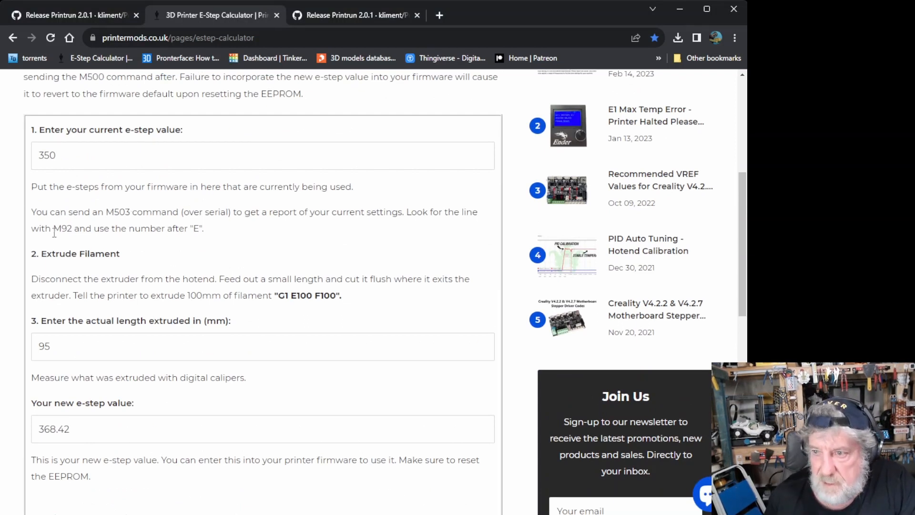
pyautogui.scroll(-3)
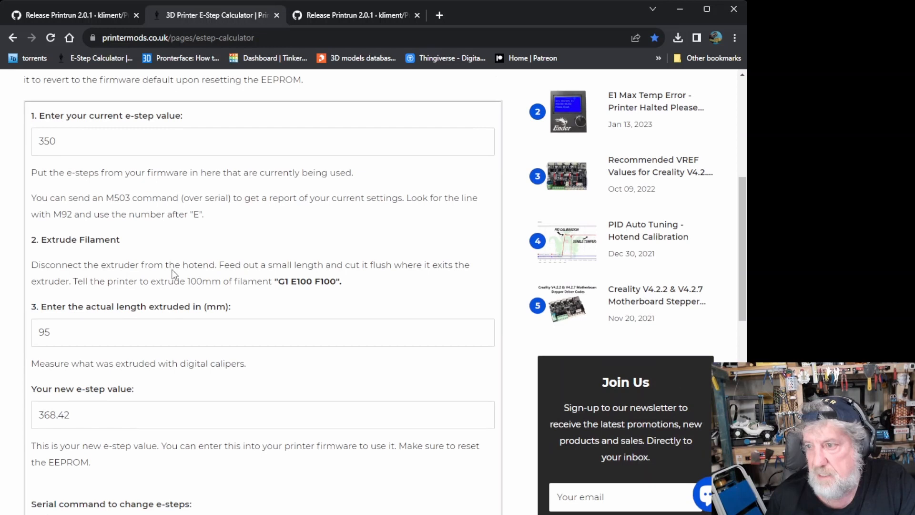
pyautogui.scroll(-3)
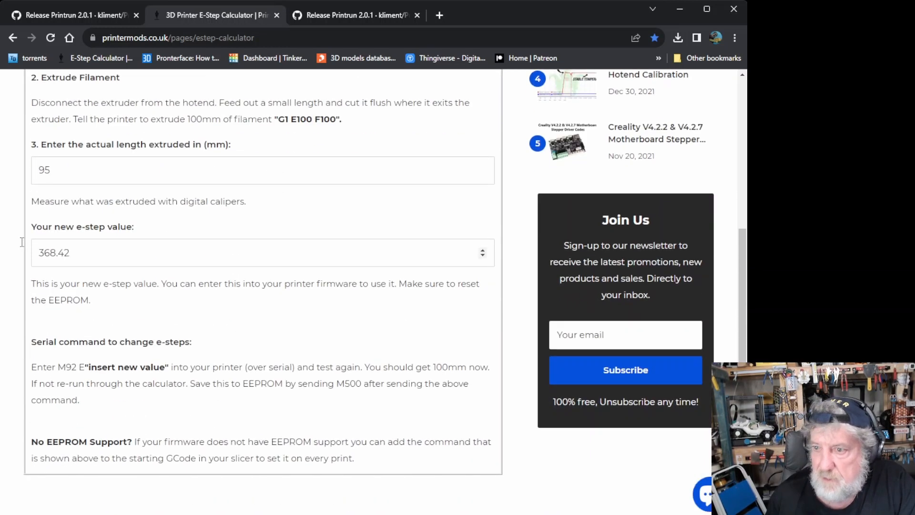
pyautogui.scroll(-3)
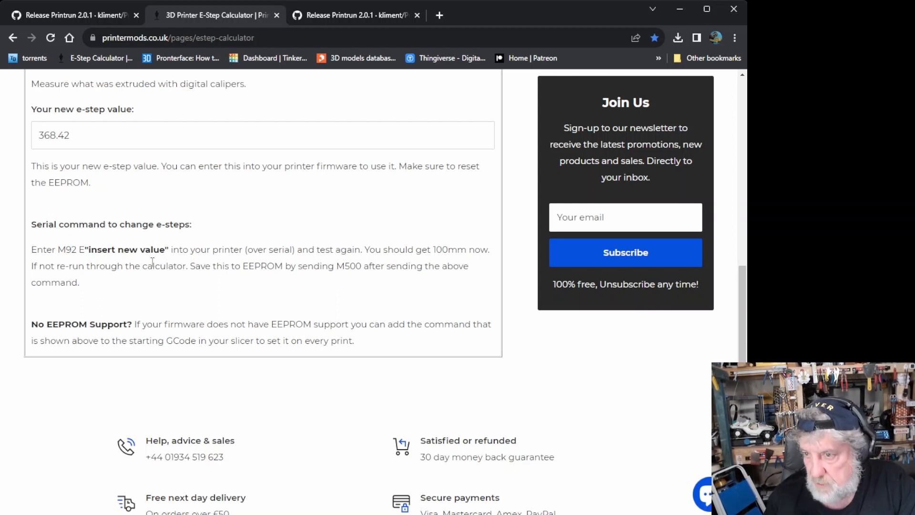
pyautogui.moveTo(79, 249)
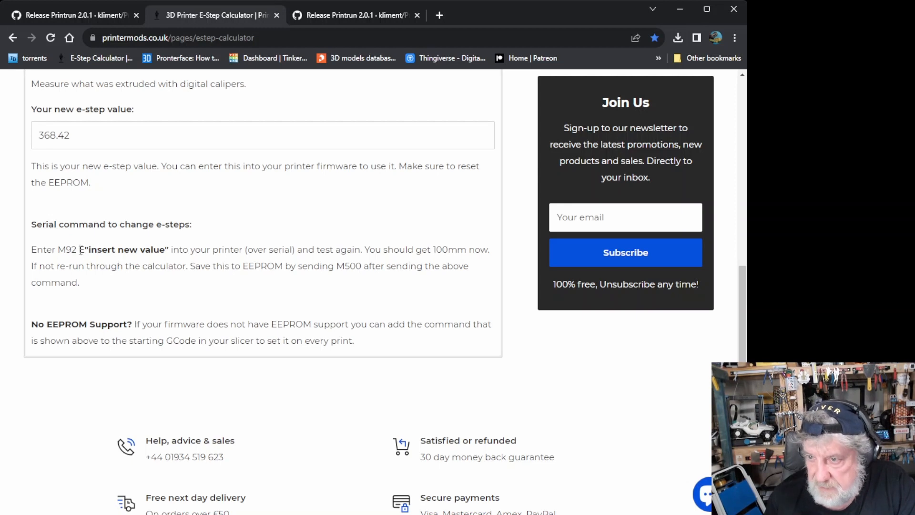
pyautogui.doubleClick(124, 249)
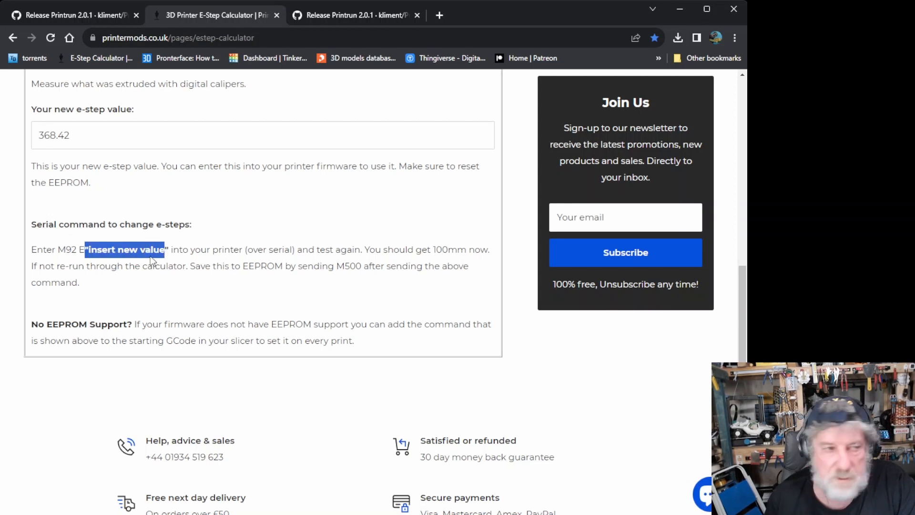
pyautogui.click(263, 134)
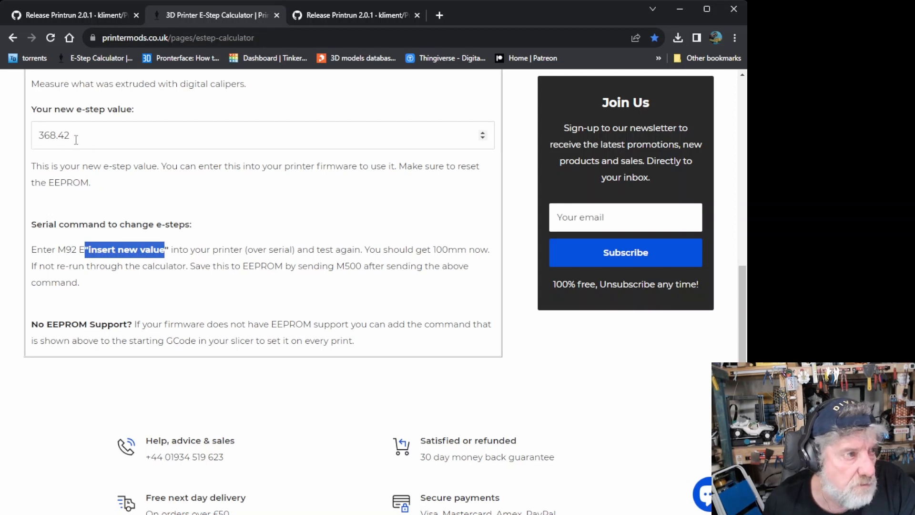
pyautogui.tripleClick(261, 134)
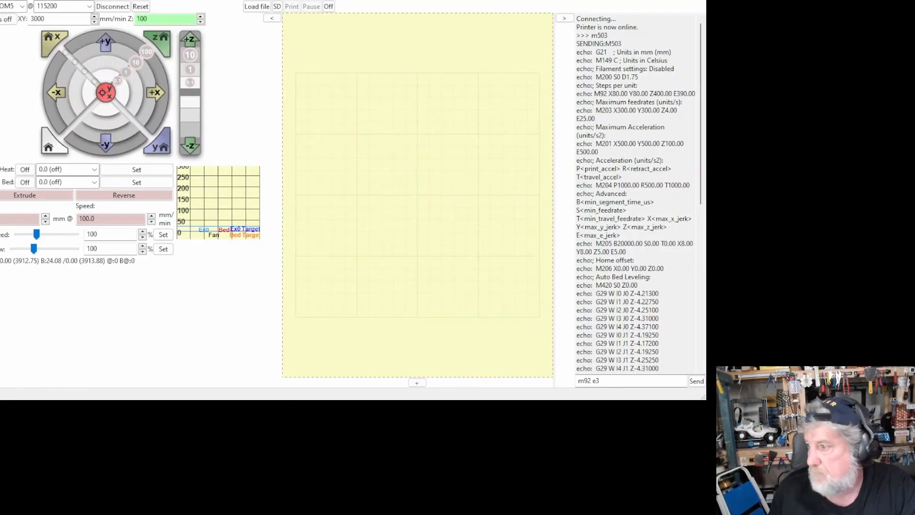
# - Send M92 E368.42 to set the new e-steps, then M500 to save to EEPROM
pyautogui.click(630, 381)
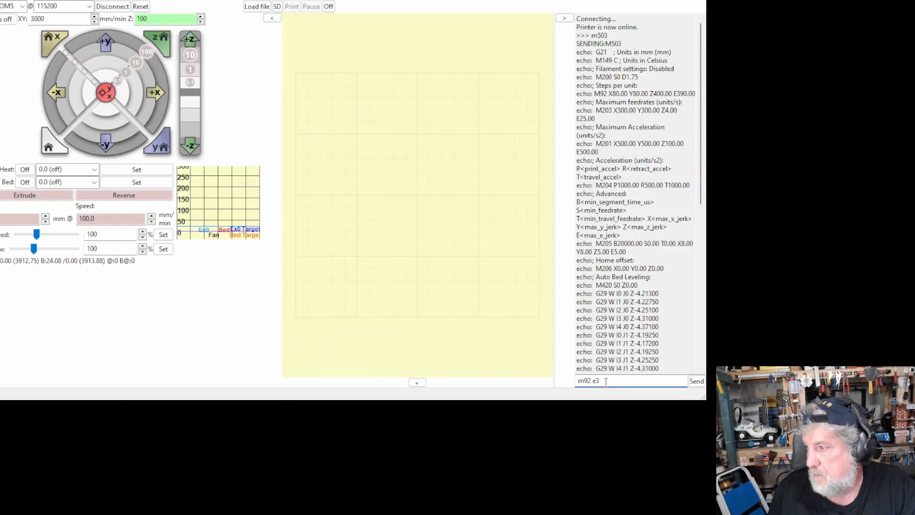
pyautogui.tripleClick(589, 381)
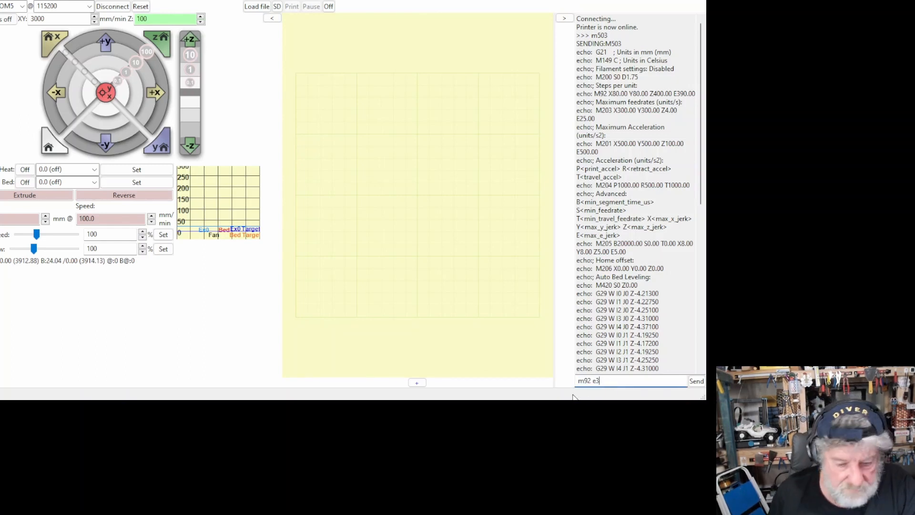
pyautogui.write('4')
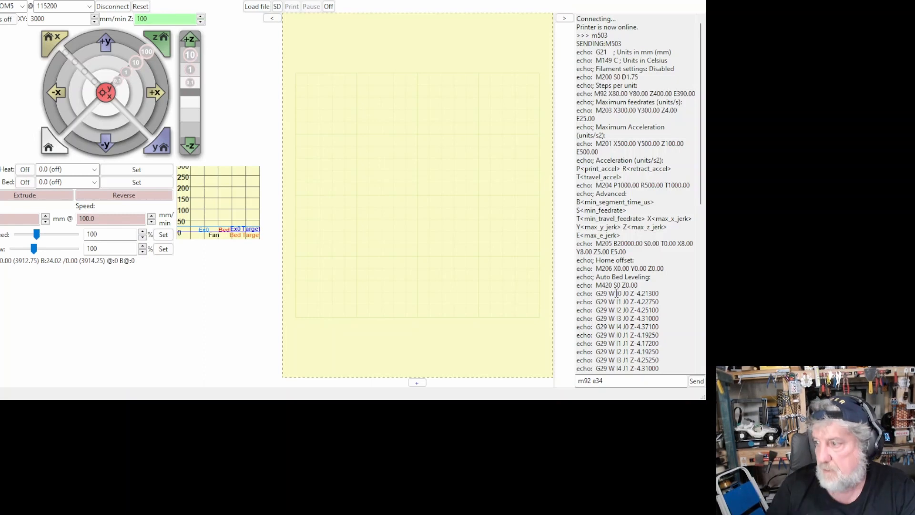
pyautogui.click(630, 380)
pyautogui.write('68.42')
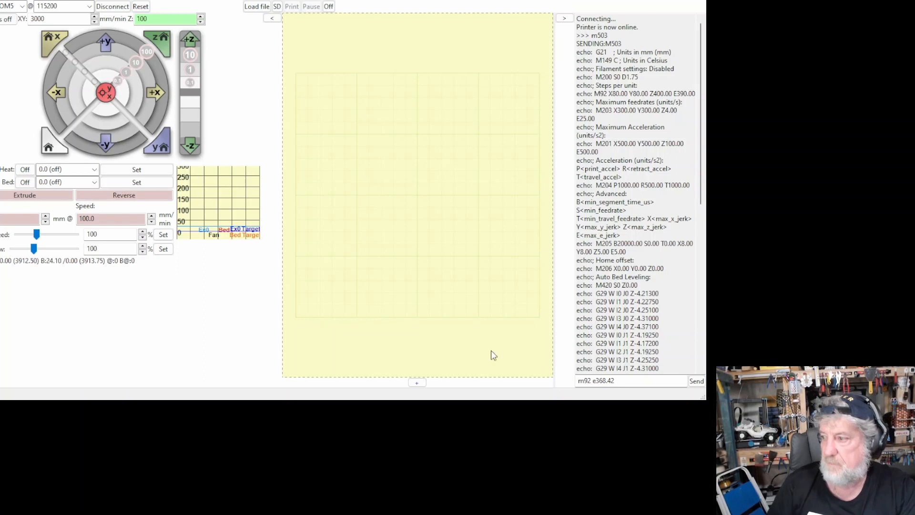
pyautogui.moveTo(547, 377)
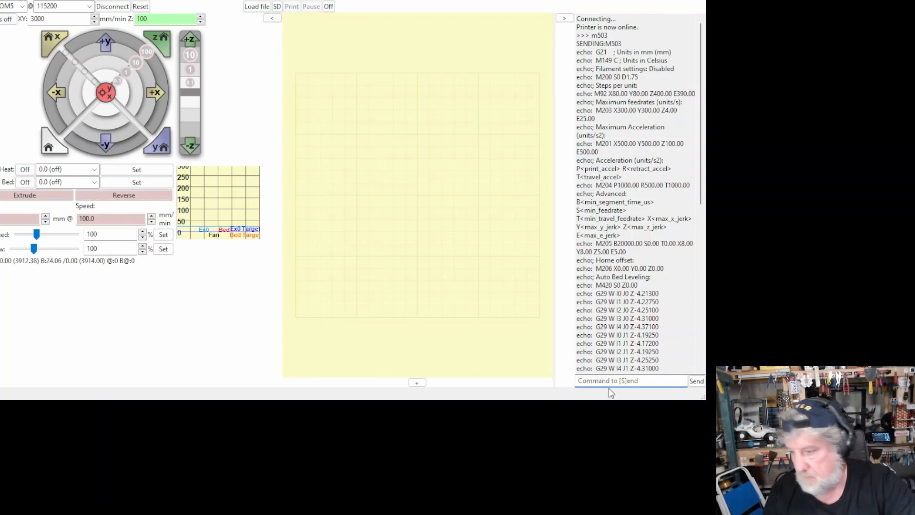
pyautogui.write('m500')
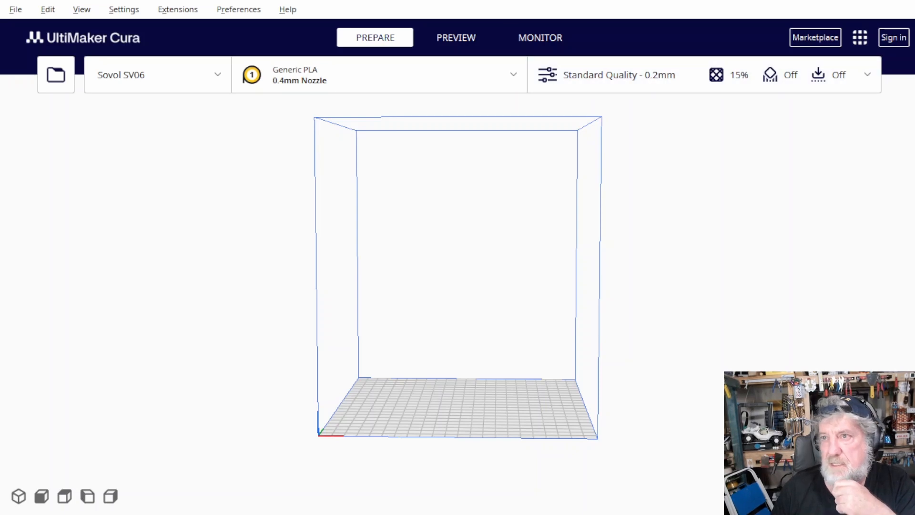
pyautogui.click(177, 9)
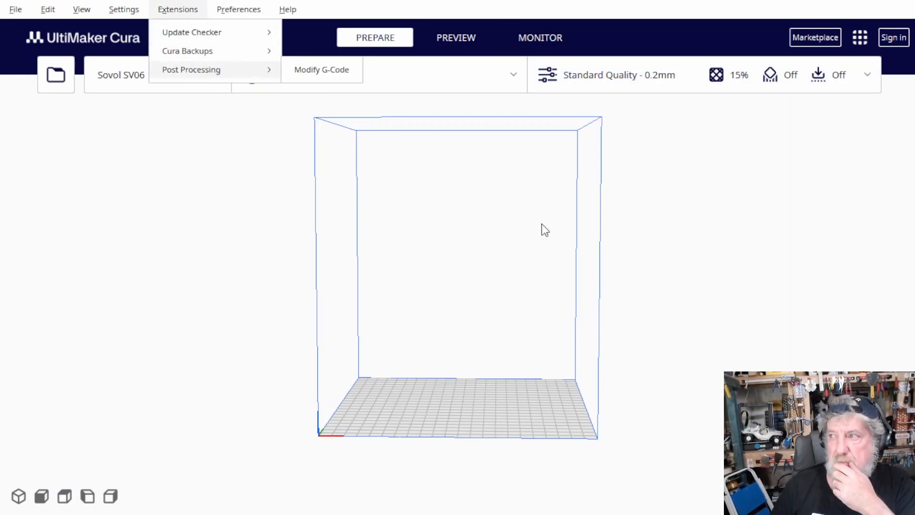
pyautogui.moveTo(814, 37)
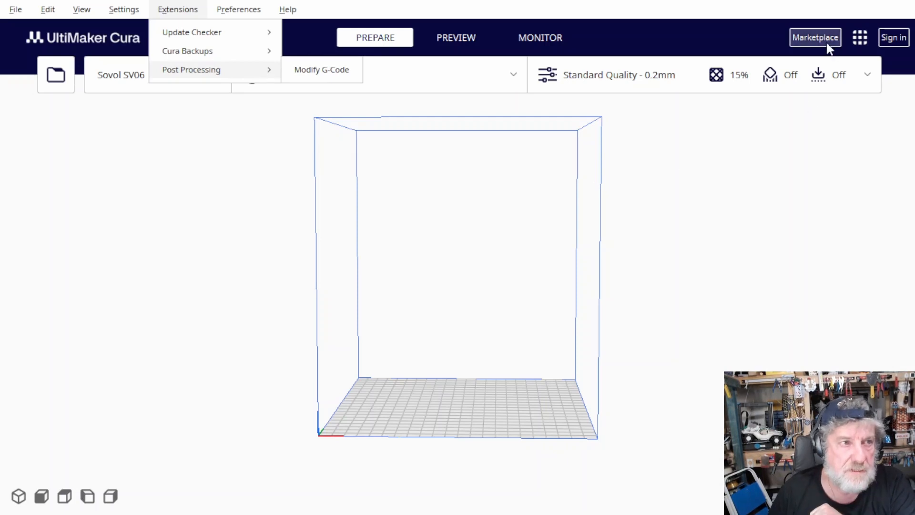
pyautogui.moveTo(814, 48)
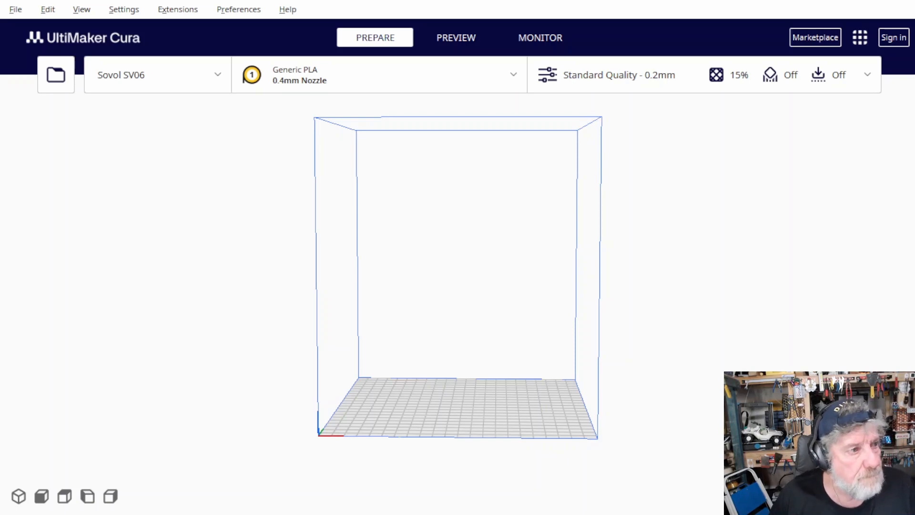
# - Install the AutoTowers Generator plugin from the Marketplace and quit Cura to apply it
pyautogui.click(859, 38)
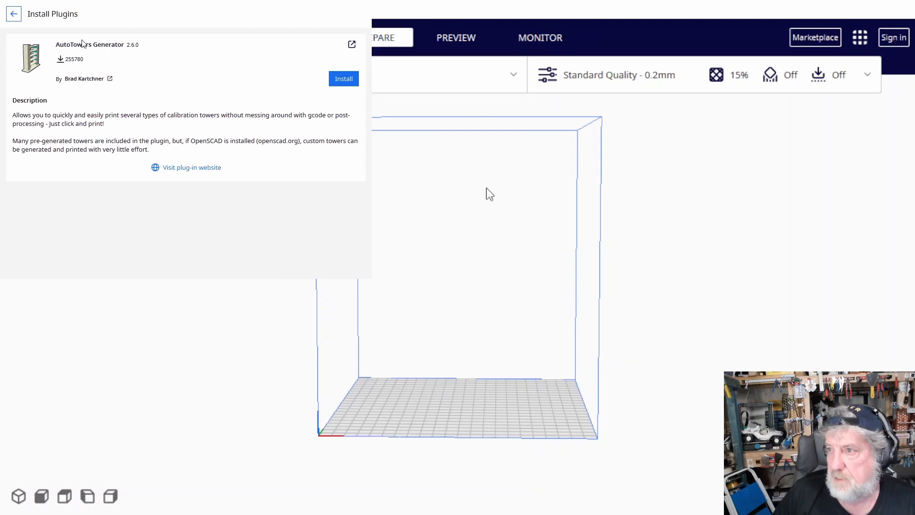
pyautogui.moveTo(391, 122)
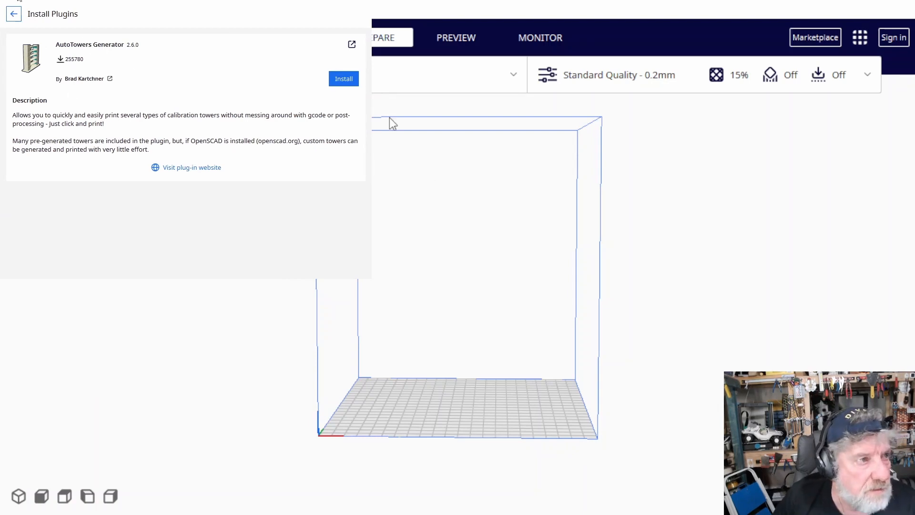
pyautogui.moveTo(627, 277)
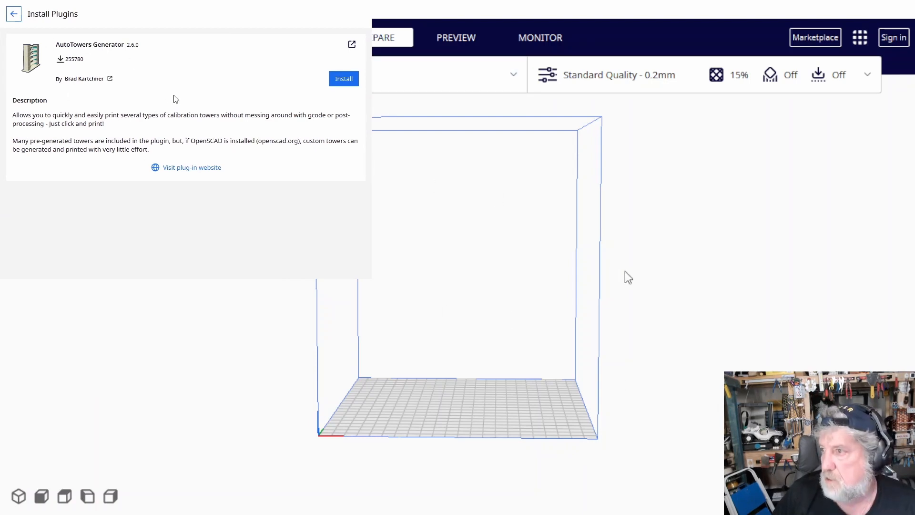
pyautogui.click(343, 78)
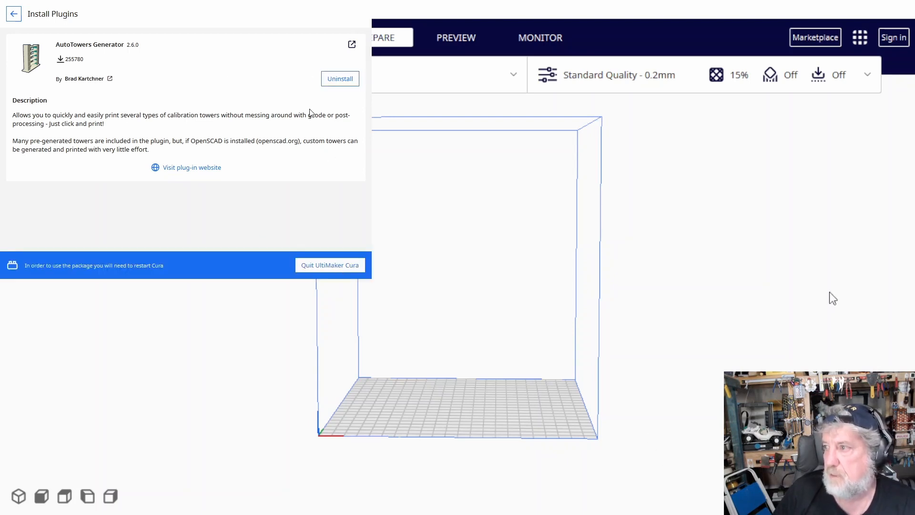
pyautogui.click(12, 13)
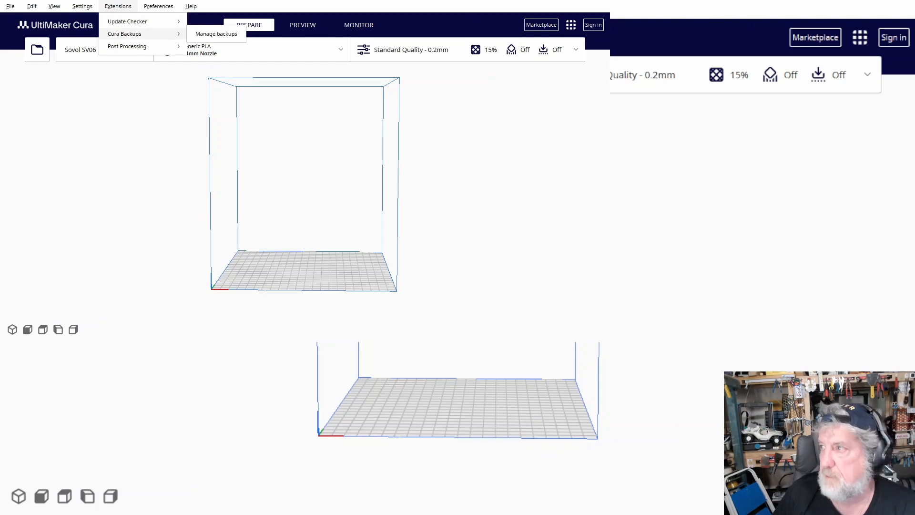
pyautogui.moveTo(602, 2)
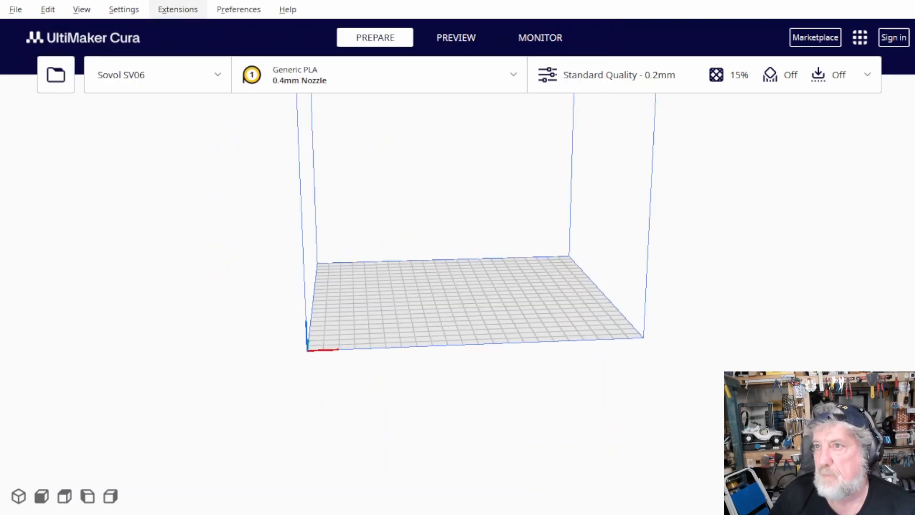
# - Browse Extensions > Auto Towers down to the Temperature Tower presets
pyautogui.click(178, 8)
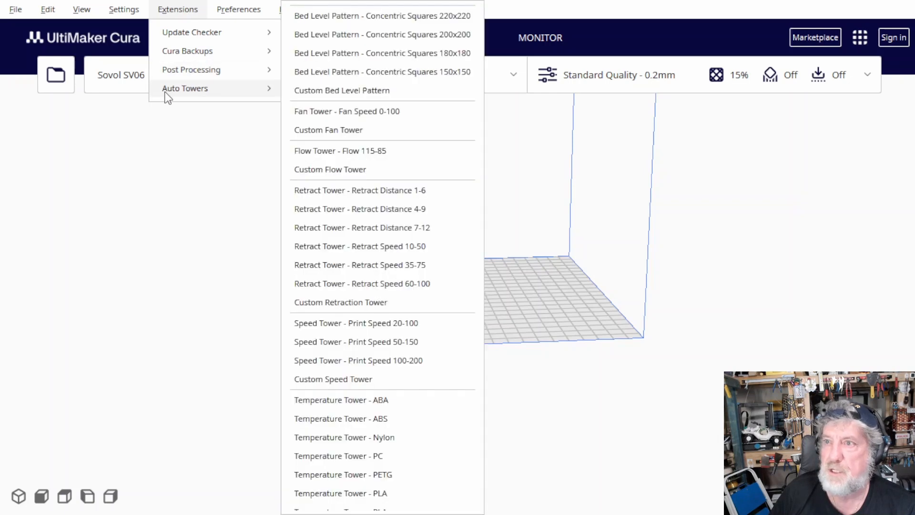
pyautogui.moveTo(316, 120)
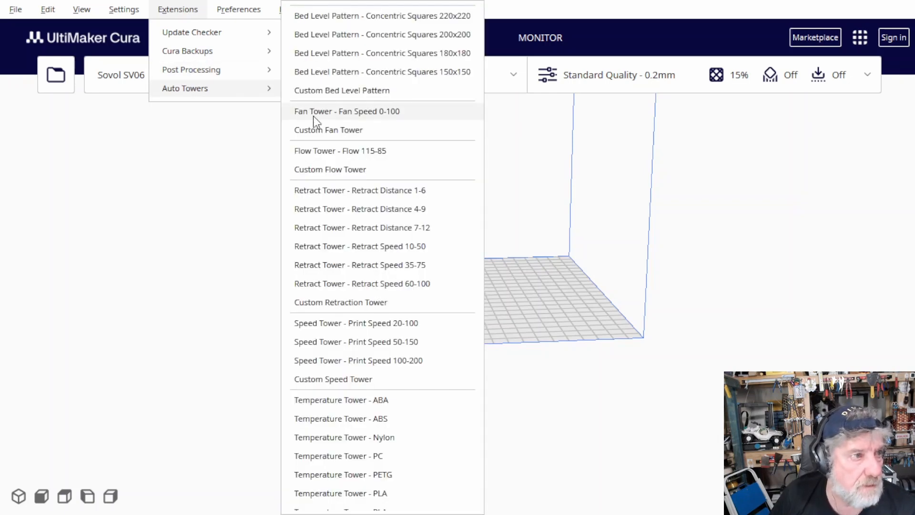
pyautogui.moveTo(321, 302)
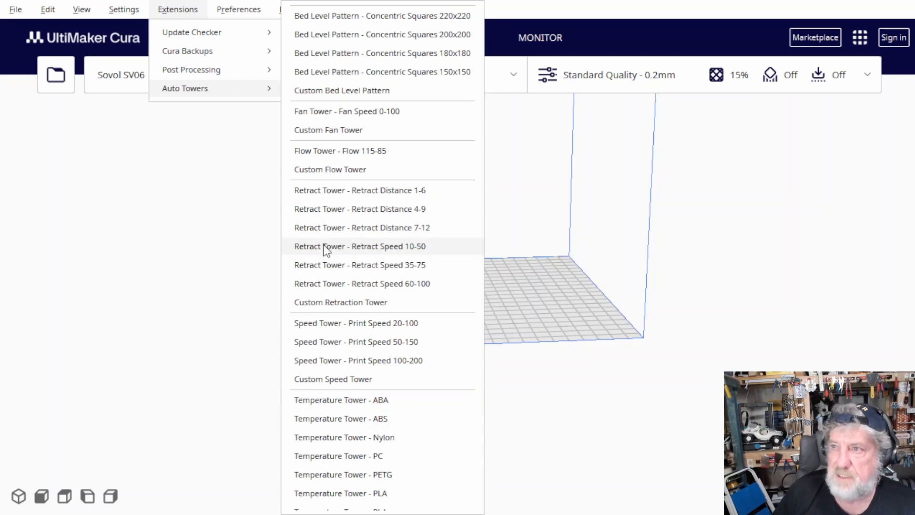
pyautogui.moveTo(303, 220)
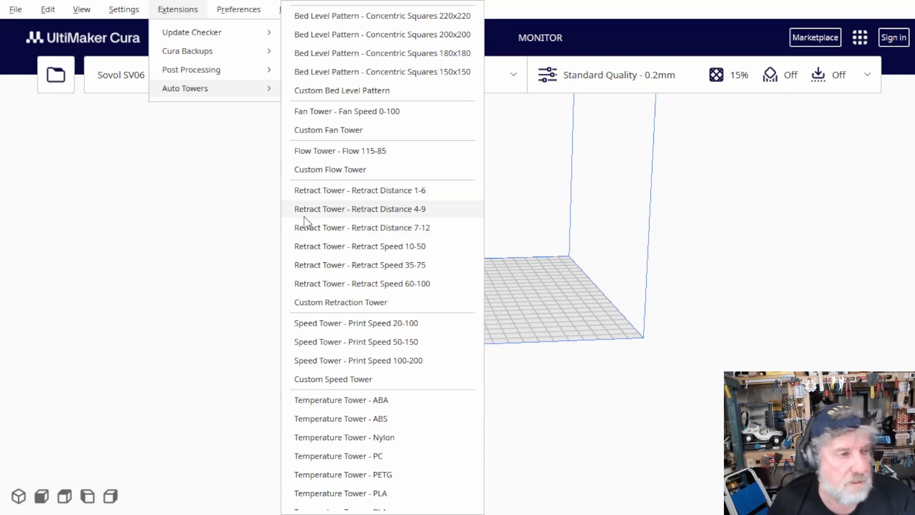
pyautogui.moveTo(341, 259)
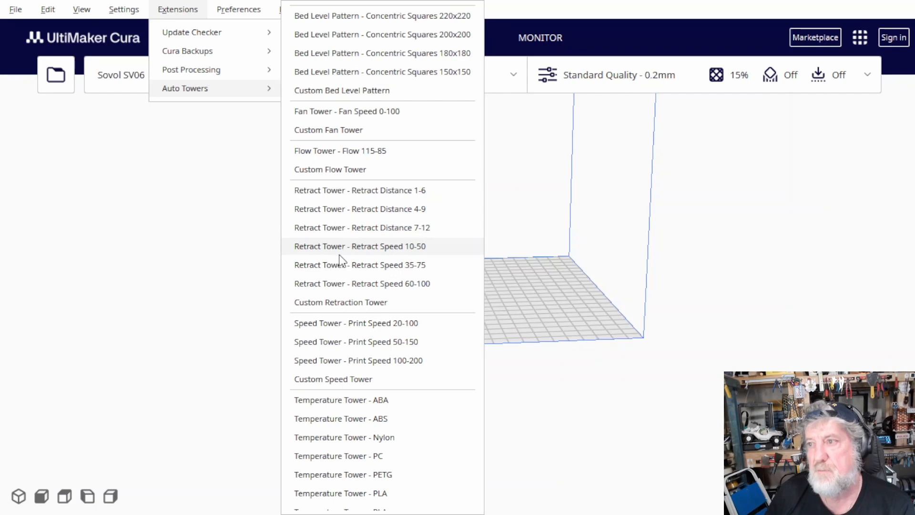
pyautogui.scroll(-3)
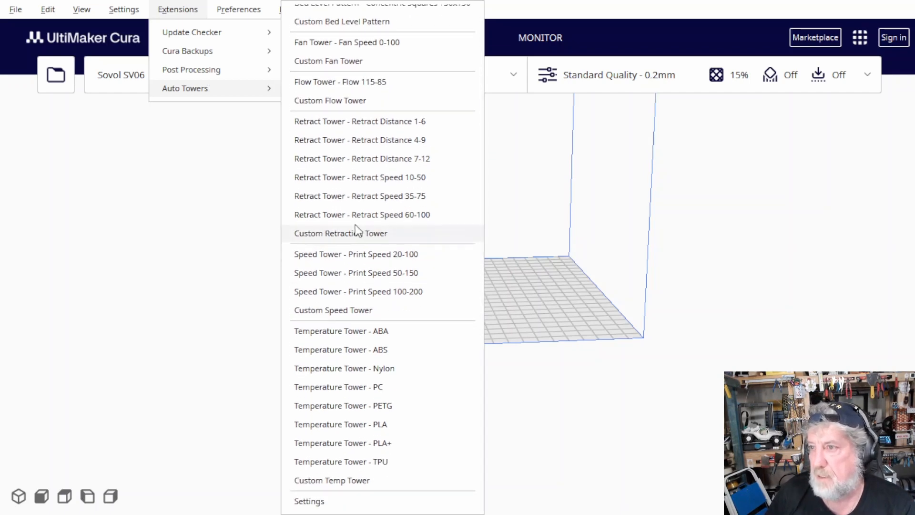
pyautogui.moveTo(360, 139)
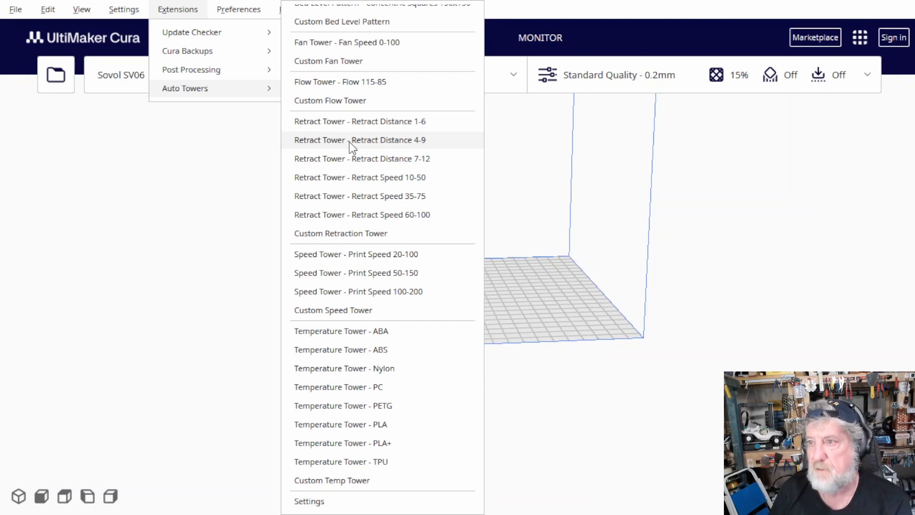
pyautogui.moveTo(350, 273)
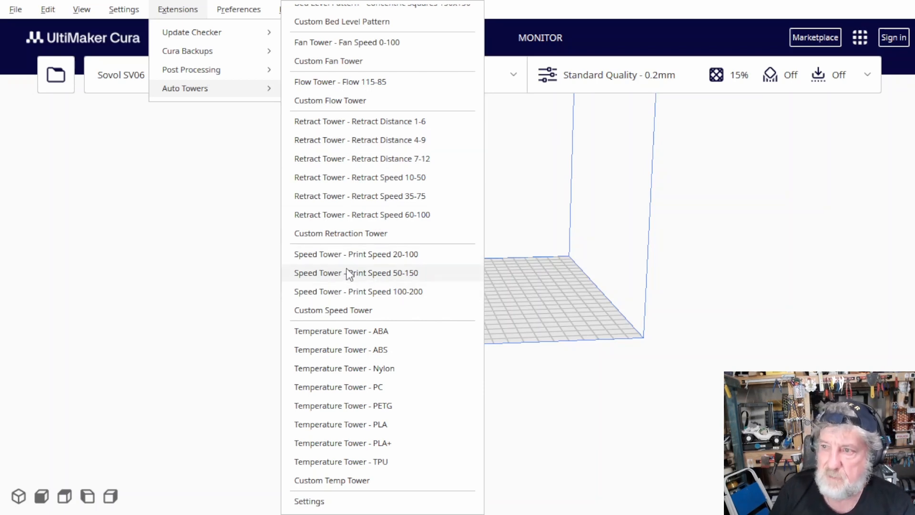
pyautogui.moveTo(352, 394)
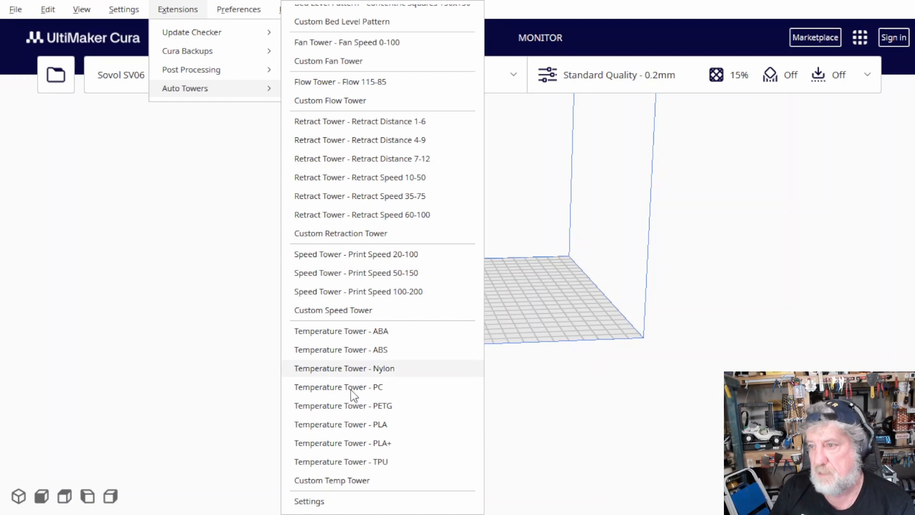
pyautogui.moveTo(343, 405)
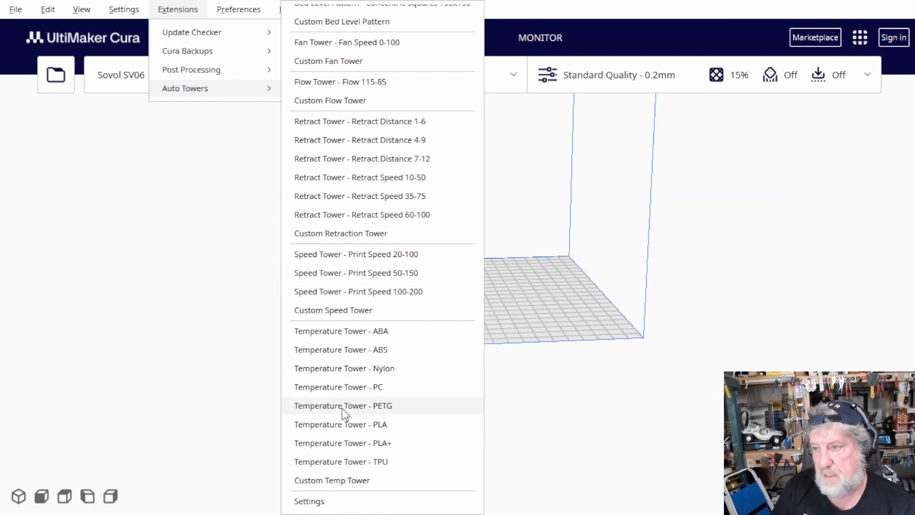
pyautogui.moveTo(336, 434)
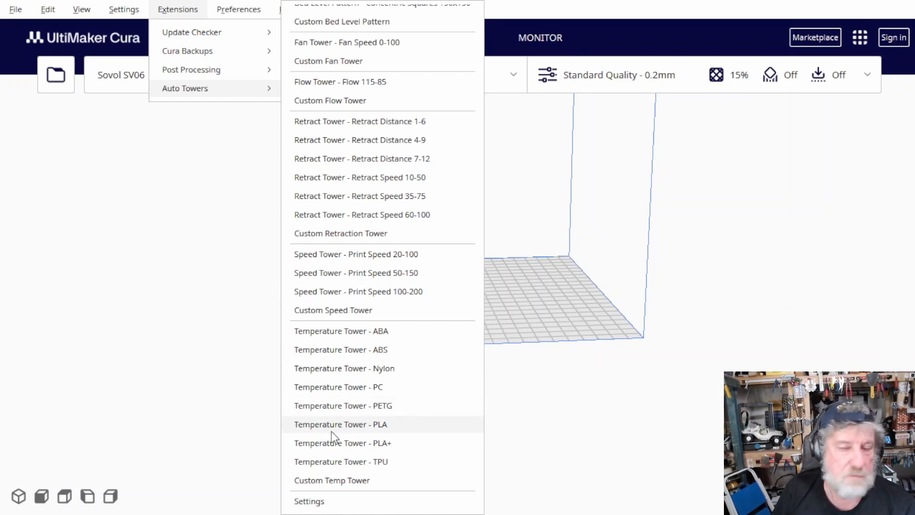
pyautogui.moveTo(373, 386)
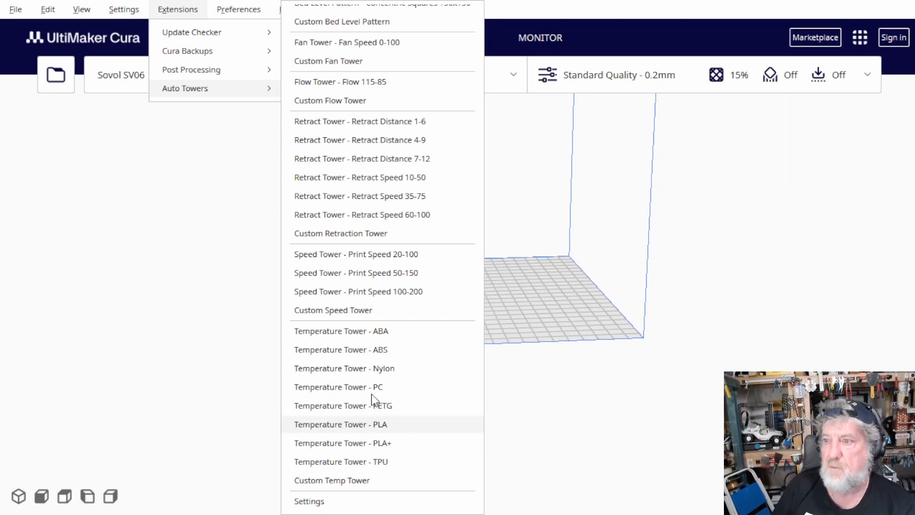
# - Generate the AutoTowers PLA temperature tower and switch the active printer to the Anycubic Vyper
pyautogui.click(340, 424)
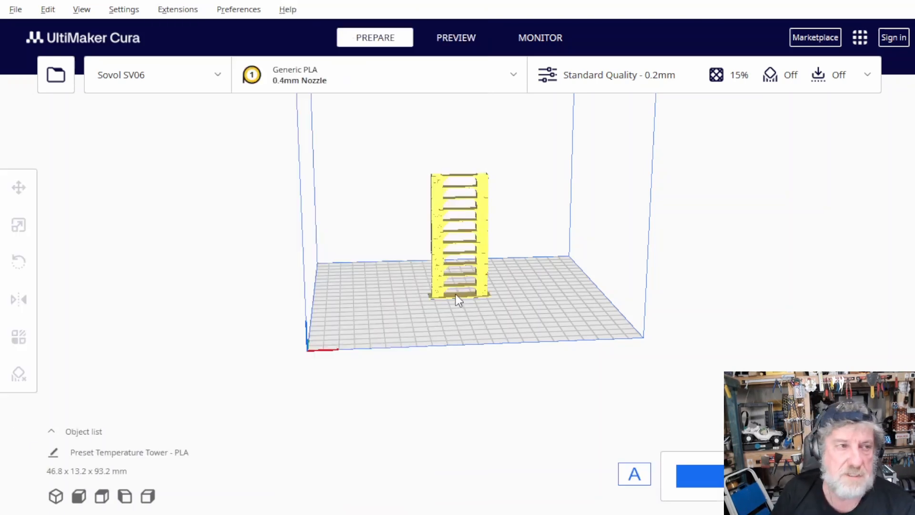
pyautogui.moveTo(454, 245)
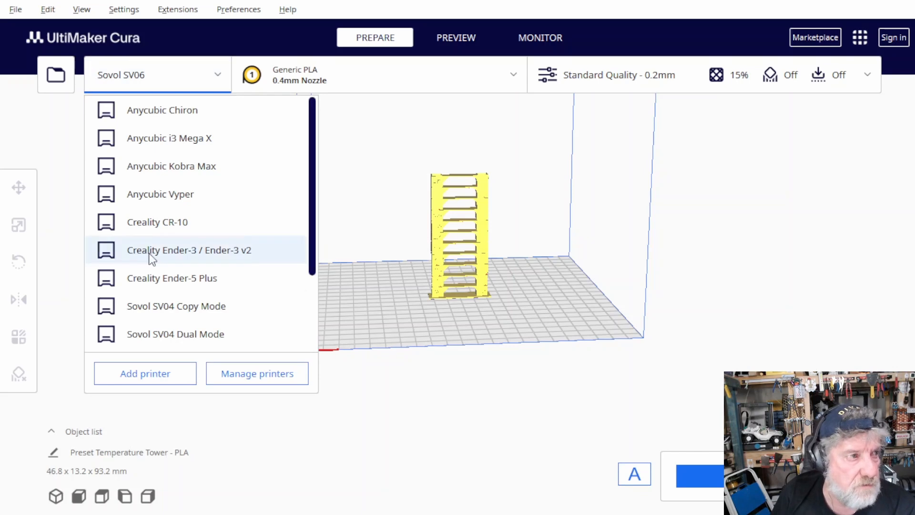
pyautogui.moveTo(216, 138)
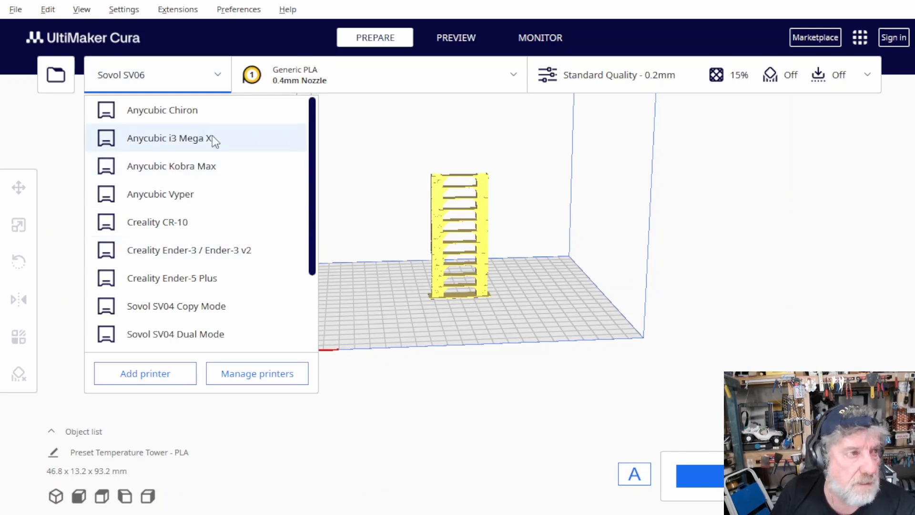
pyautogui.scroll(-3)
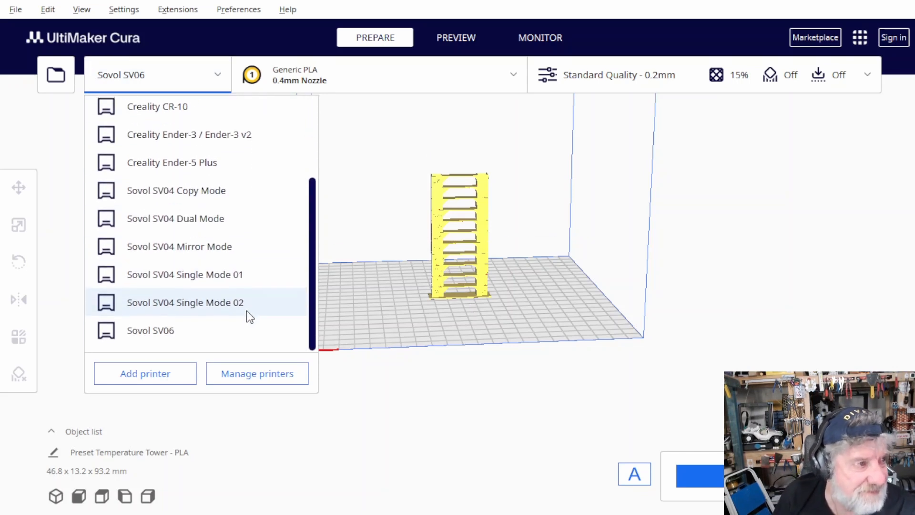
pyautogui.scroll(3)
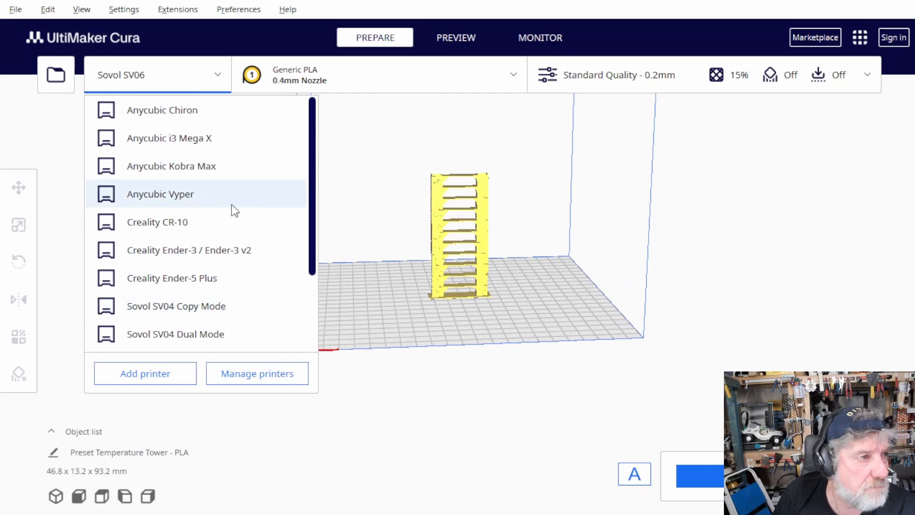
pyautogui.click(161, 193)
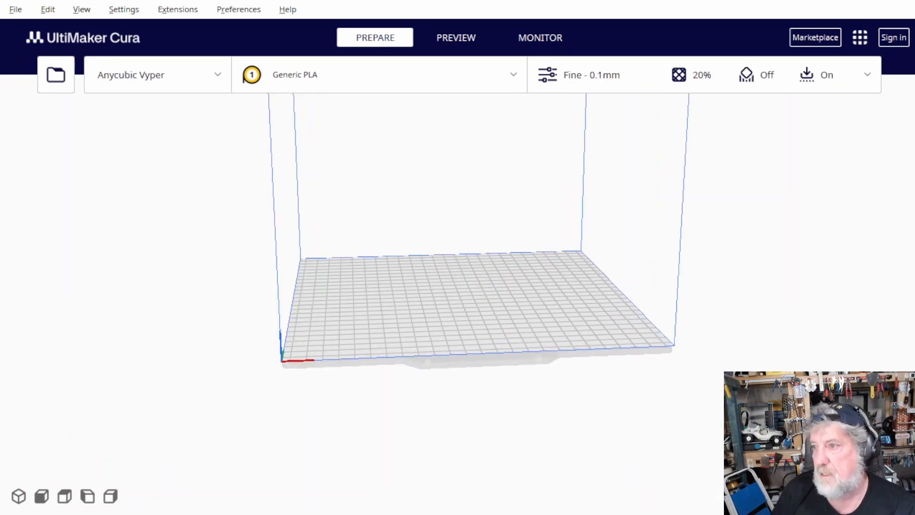
pyautogui.moveTo(653, 419)
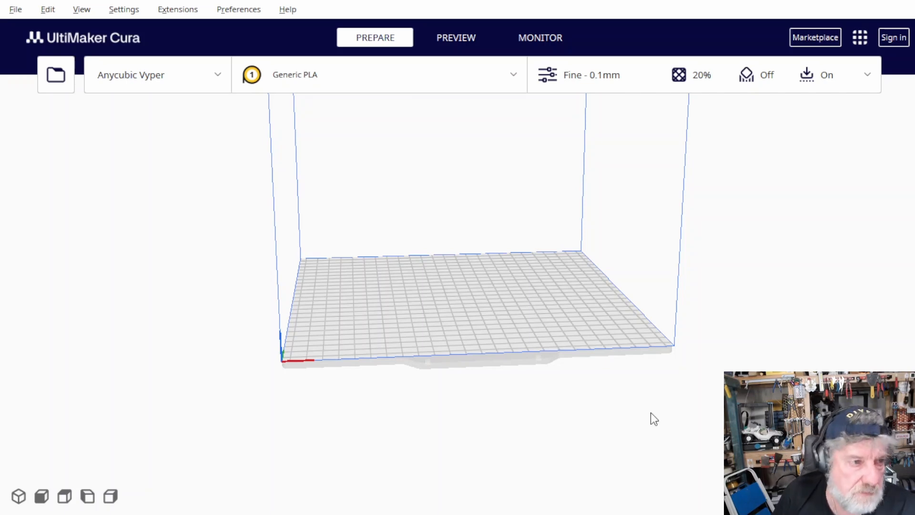
pyautogui.moveTo(526, 402)
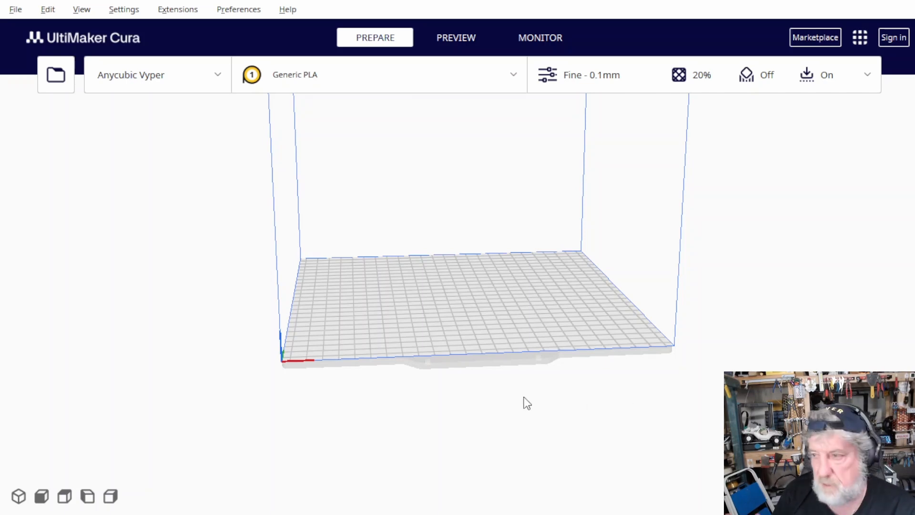
pyautogui.moveTo(530, 447)
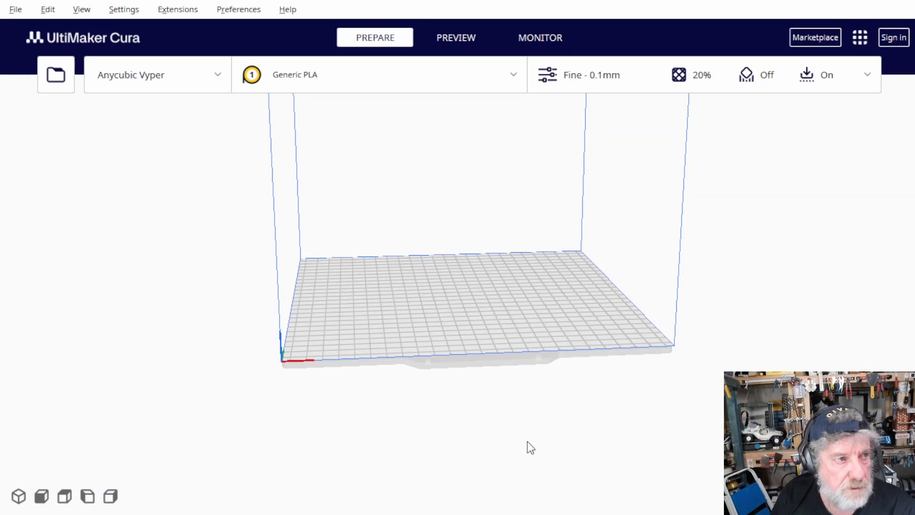
pyautogui.moveTo(536, 472)
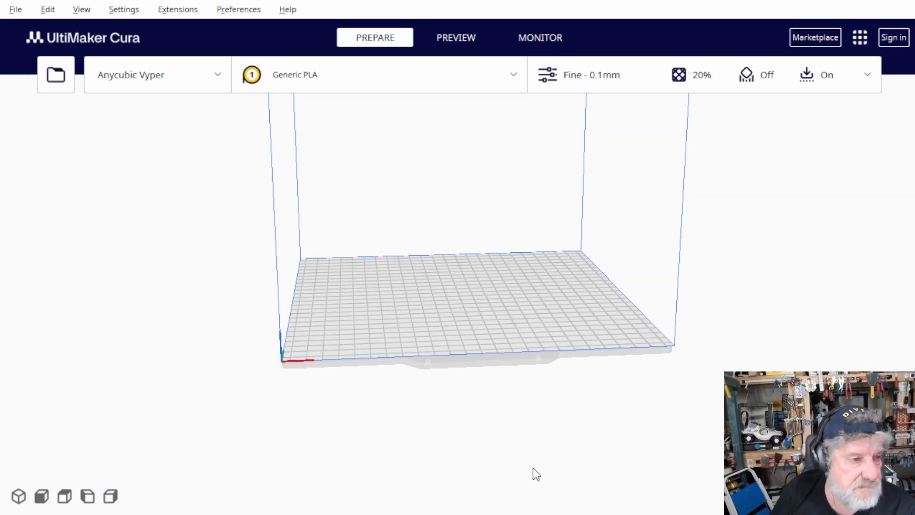
pyautogui.moveTo(263, 469)
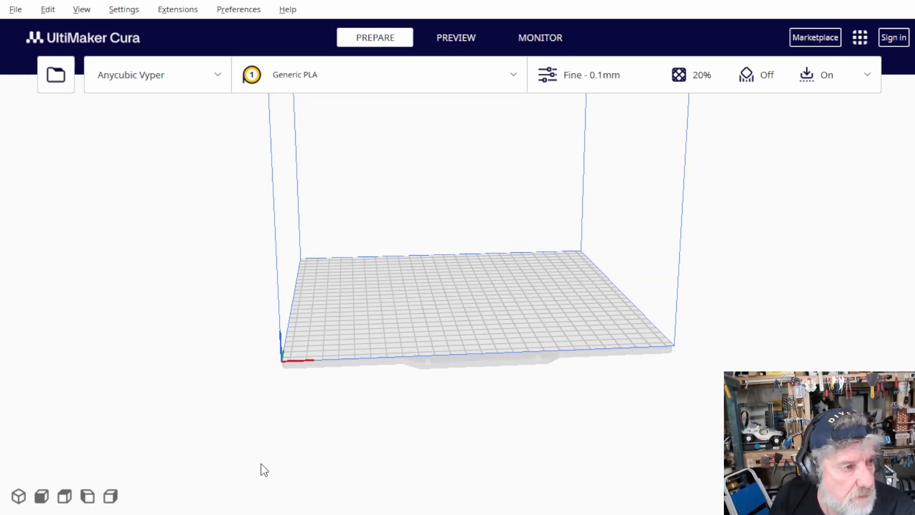
pyautogui.moveTo(489, 442)
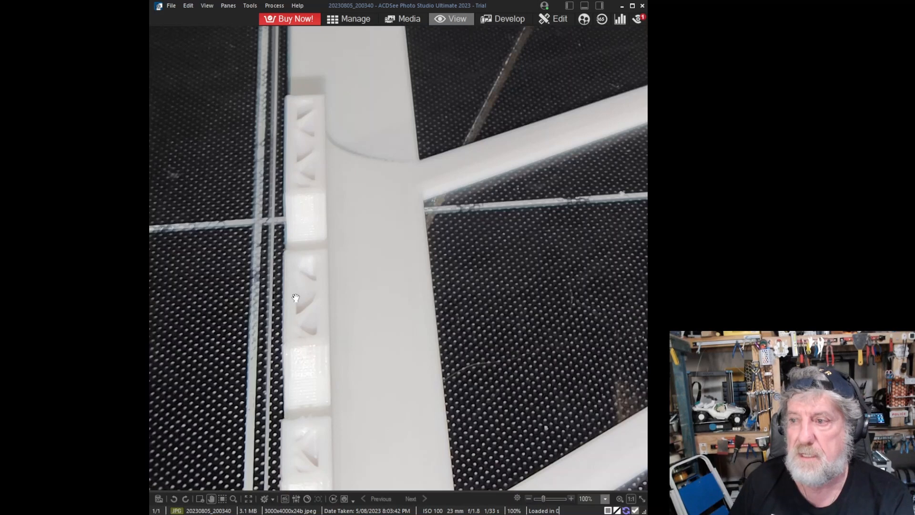
pyautogui.moveTo(285, 246)
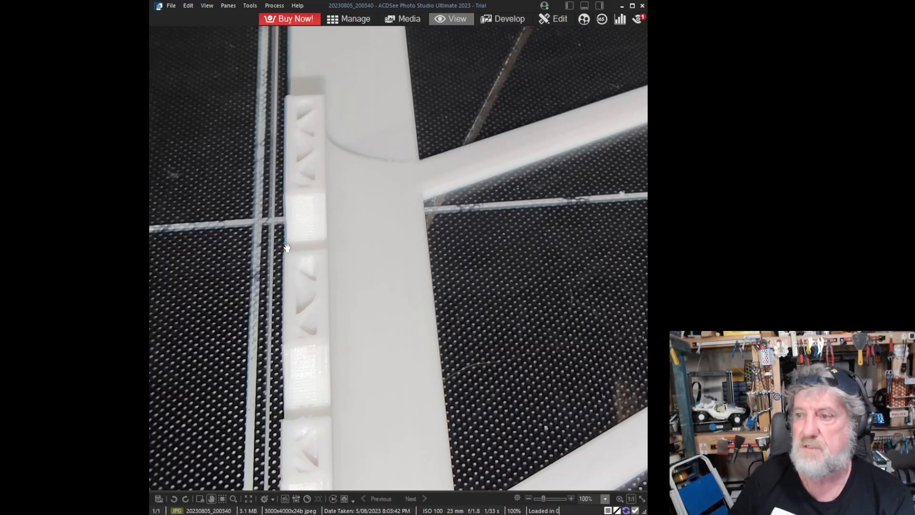
pyautogui.moveTo(308, 204)
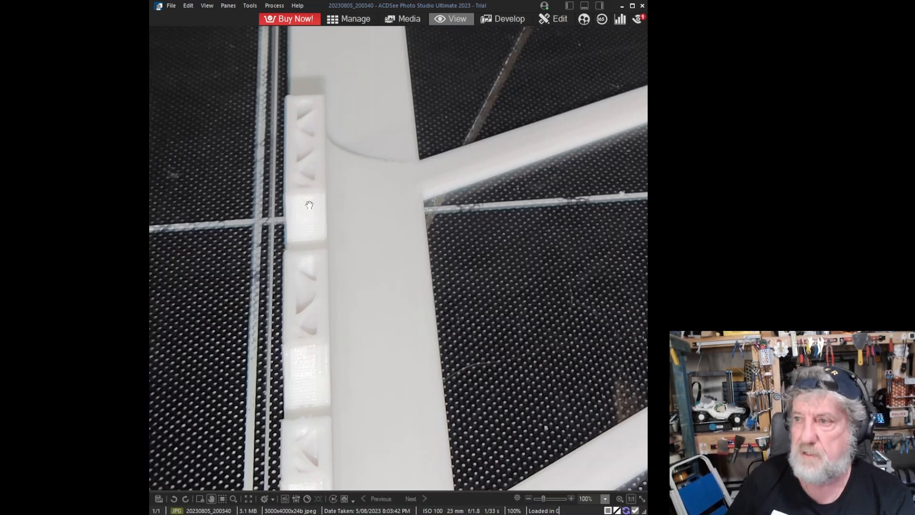
pyautogui.moveTo(307, 126)
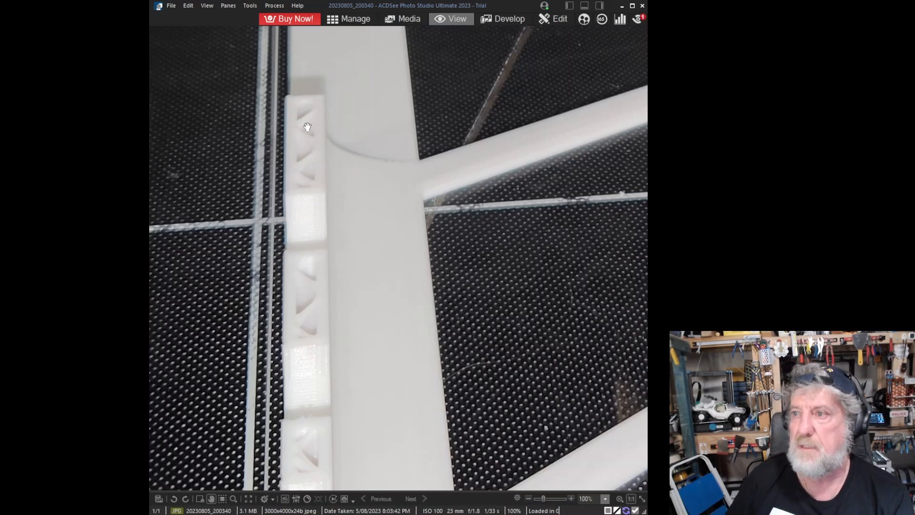
pyautogui.moveTo(299, 201)
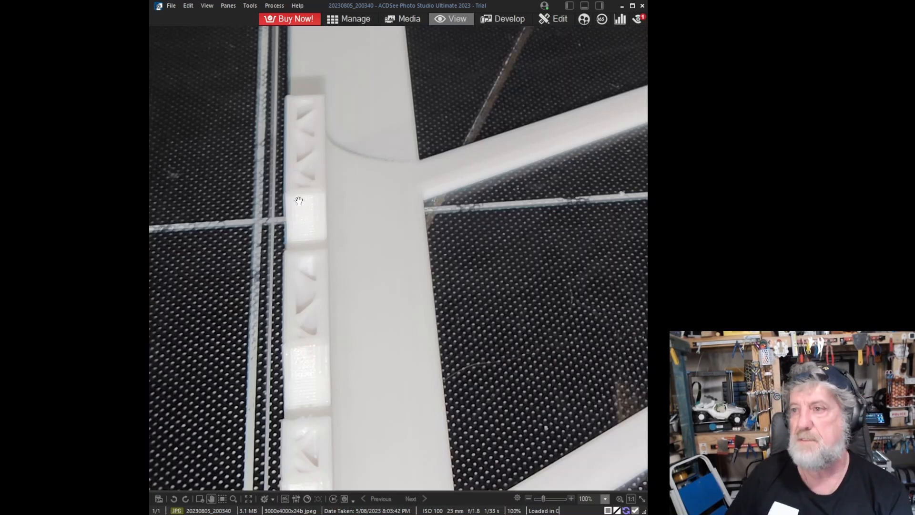
pyautogui.moveTo(335, 210)
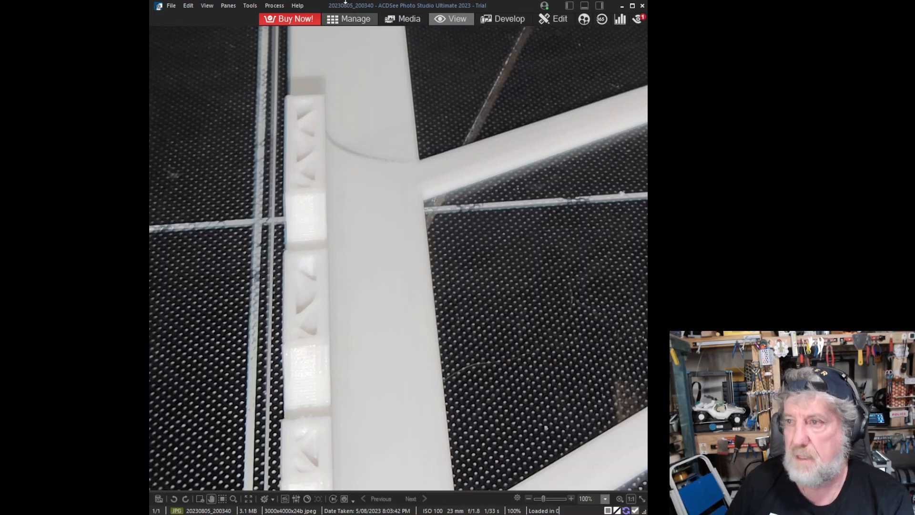
pyautogui.moveTo(346, 262)
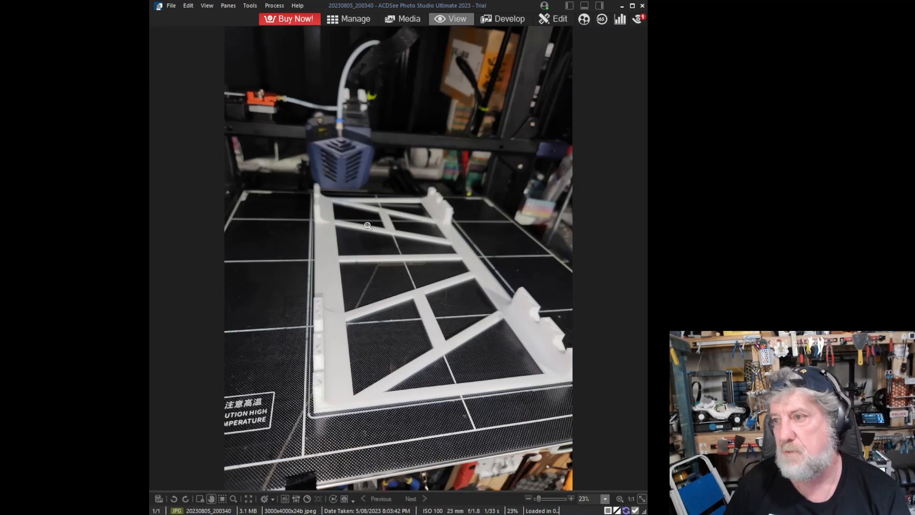
pyautogui.moveTo(263, 256)
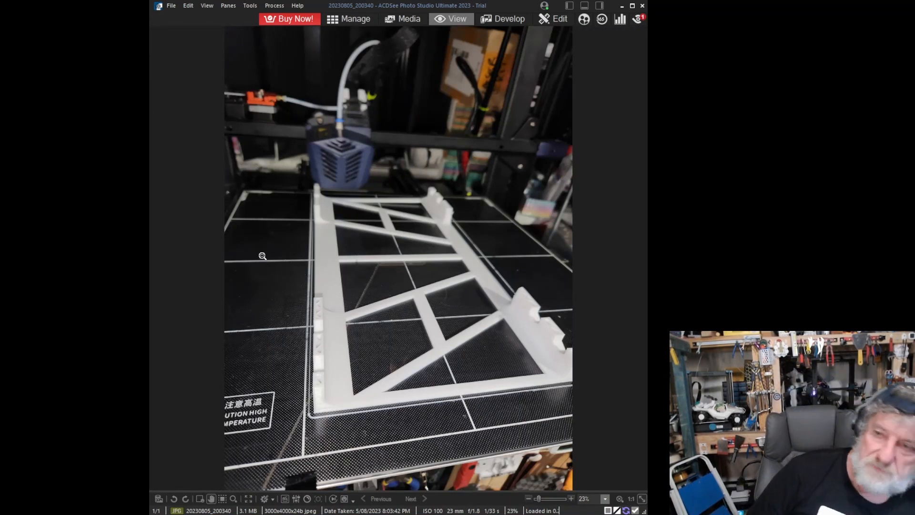
pyautogui.moveTo(202, 343)
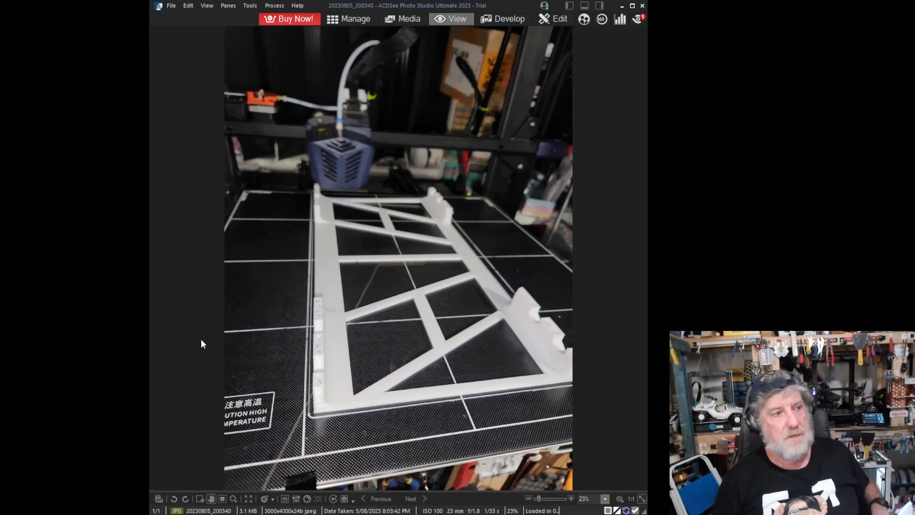